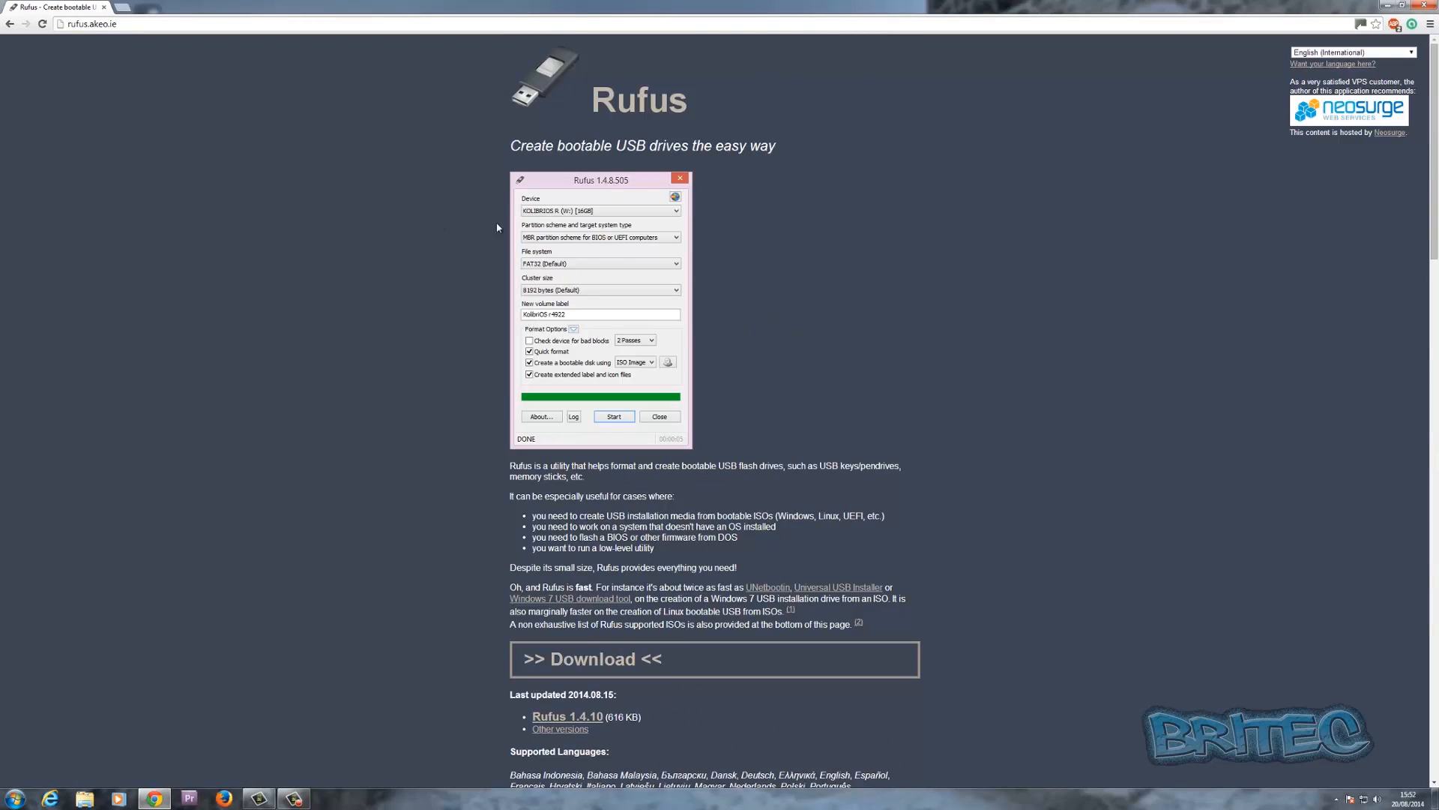
mouse_move(620, 463)
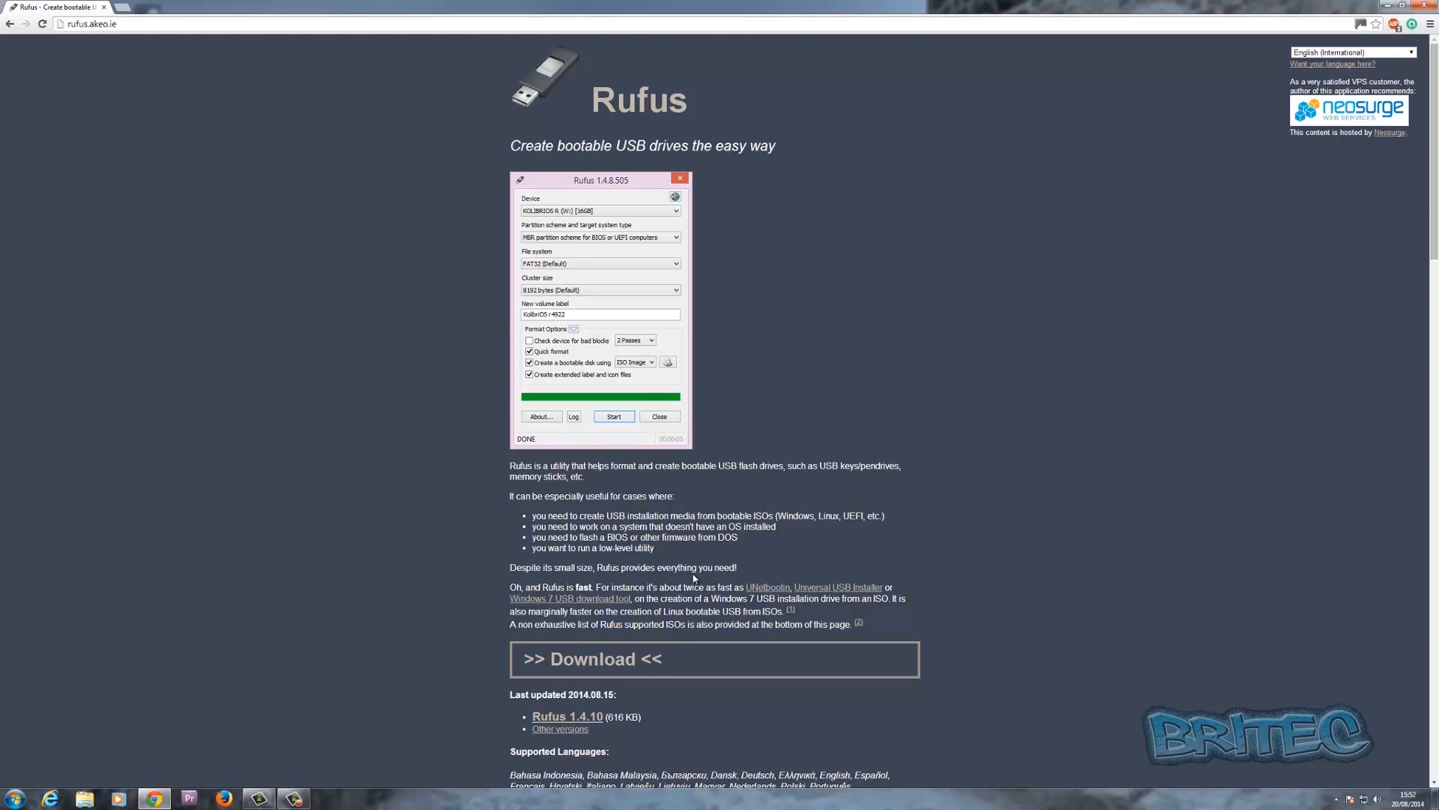
mouse_move(831, 586)
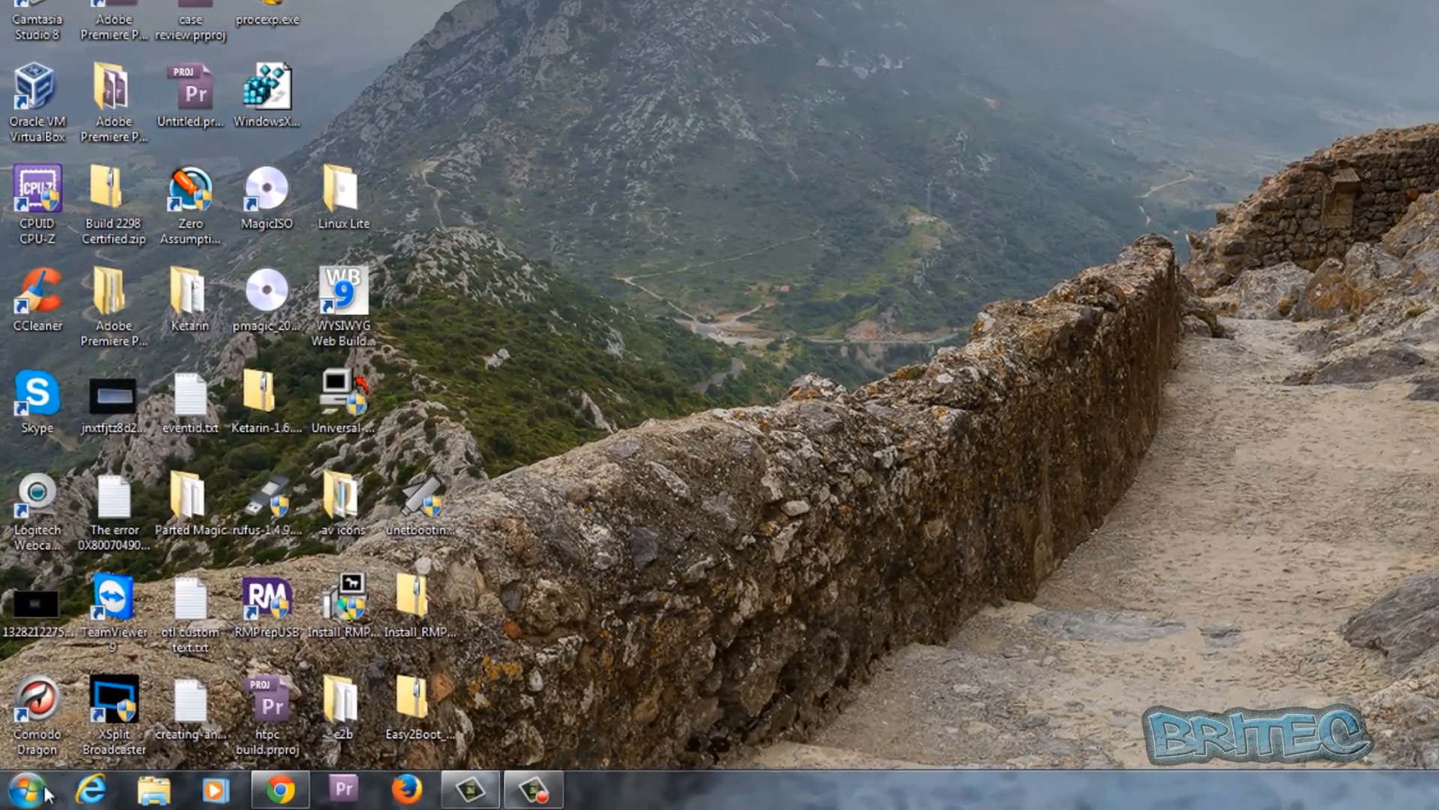
Launch rufus-1.4.10.exe from the desktop with Run as administrator.
left_click(151, 788)
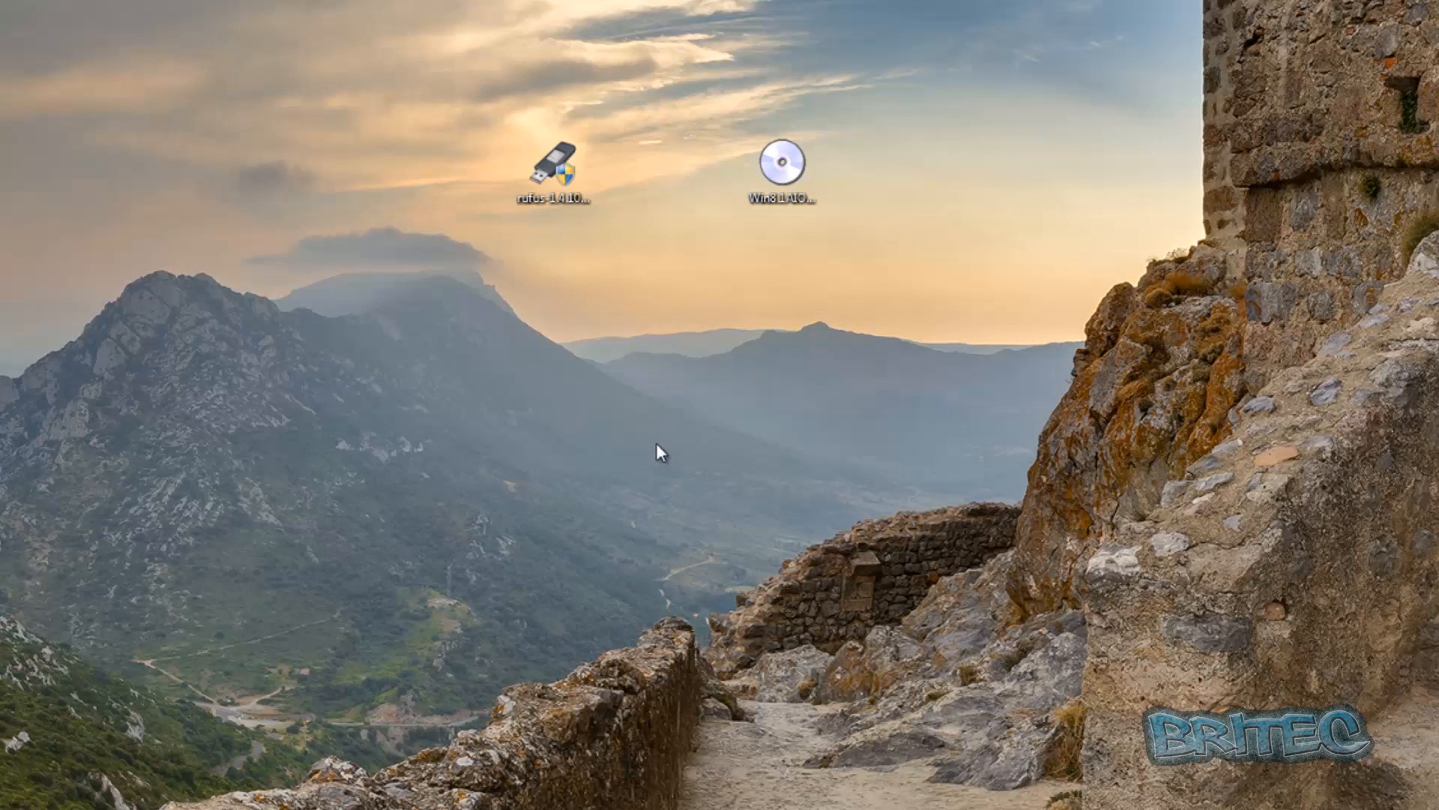
left_click(551, 170)
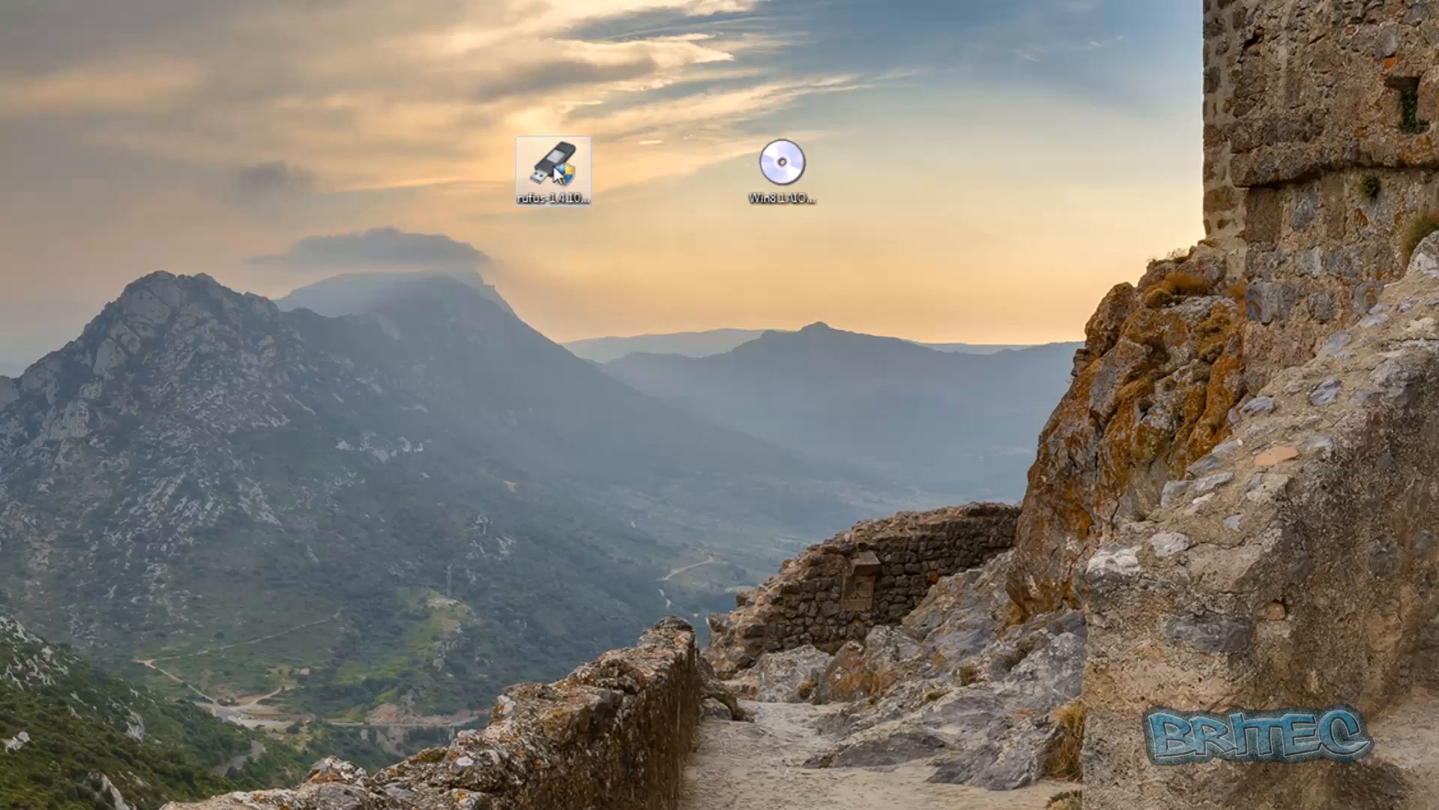
right_click(551, 177)
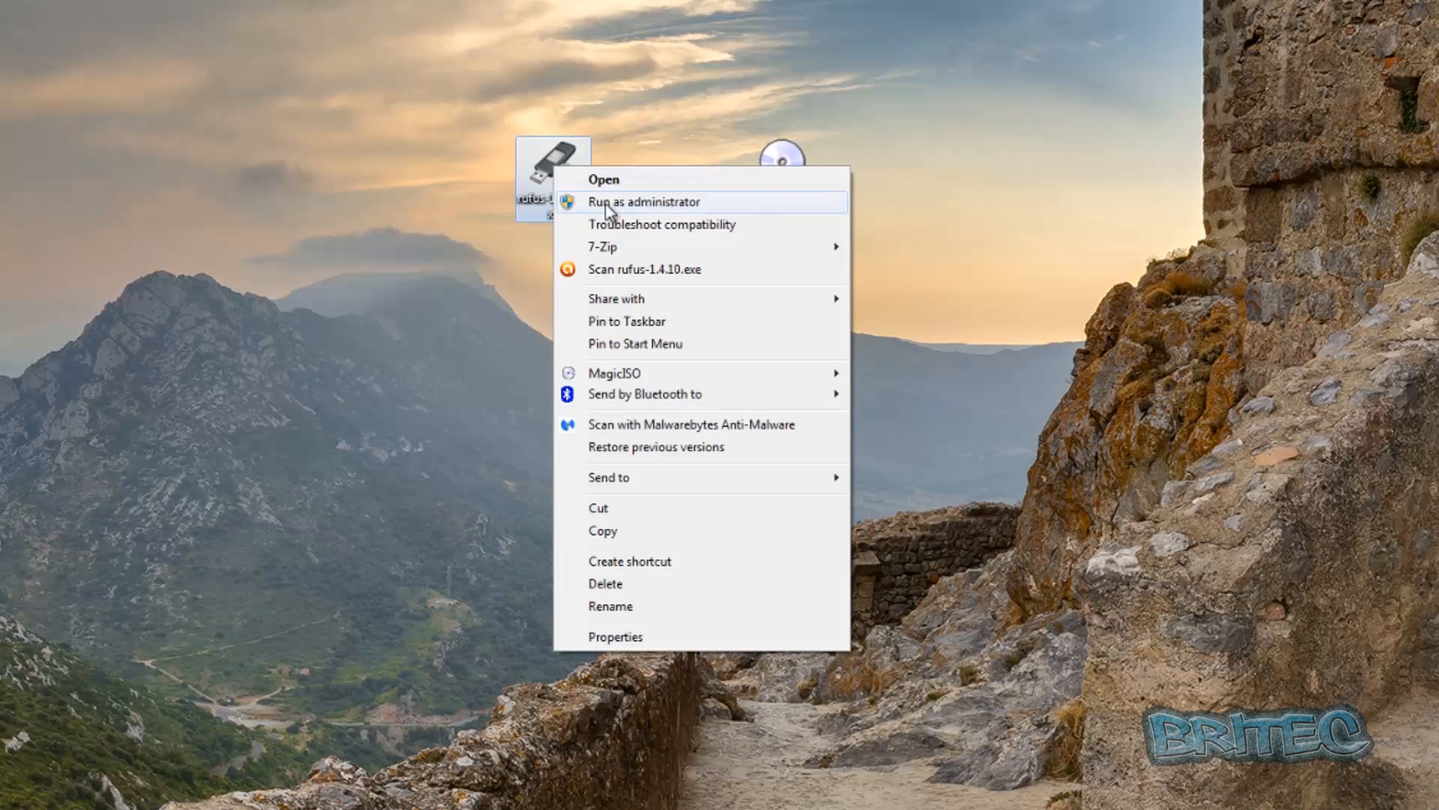
left_click(644, 202)
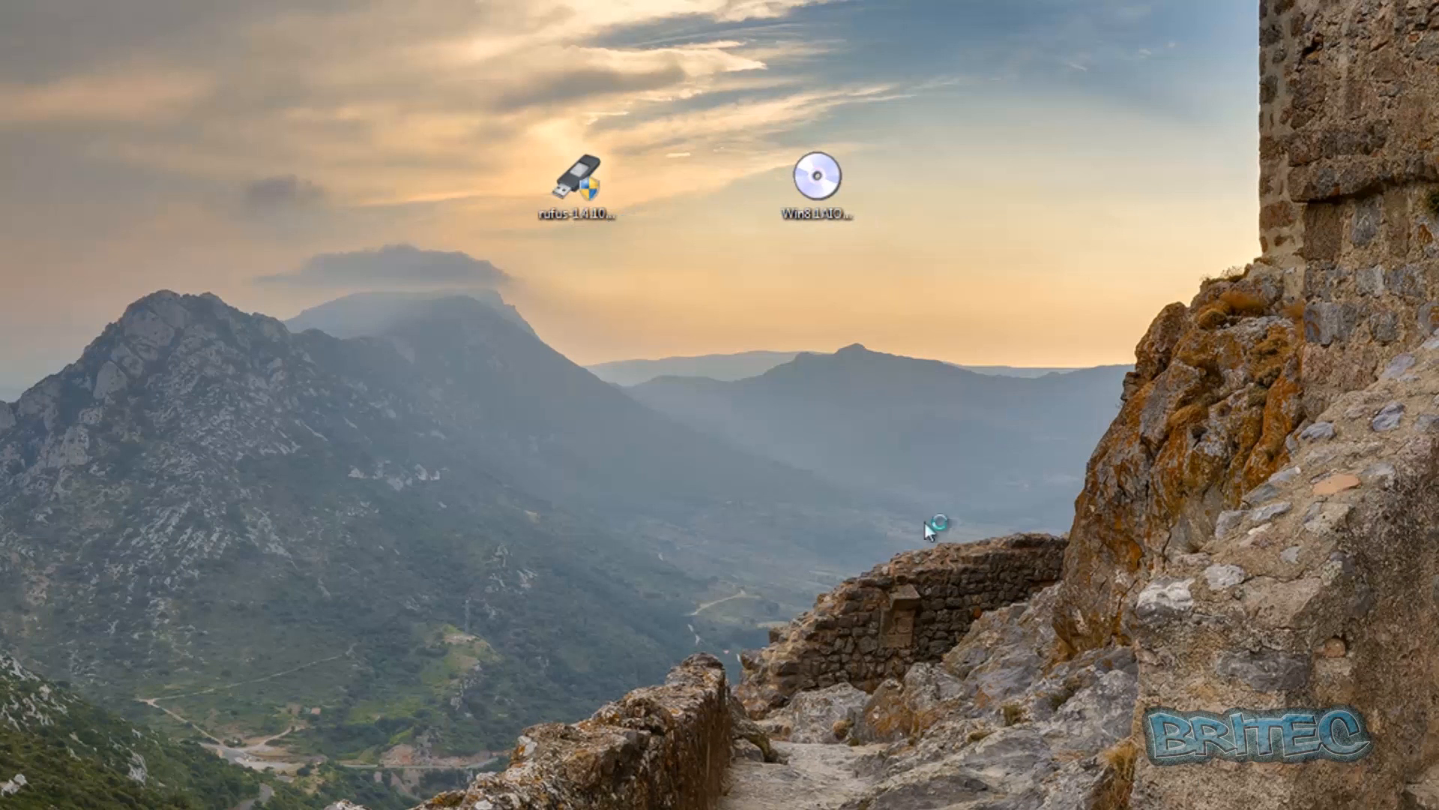
double_click(575, 201)
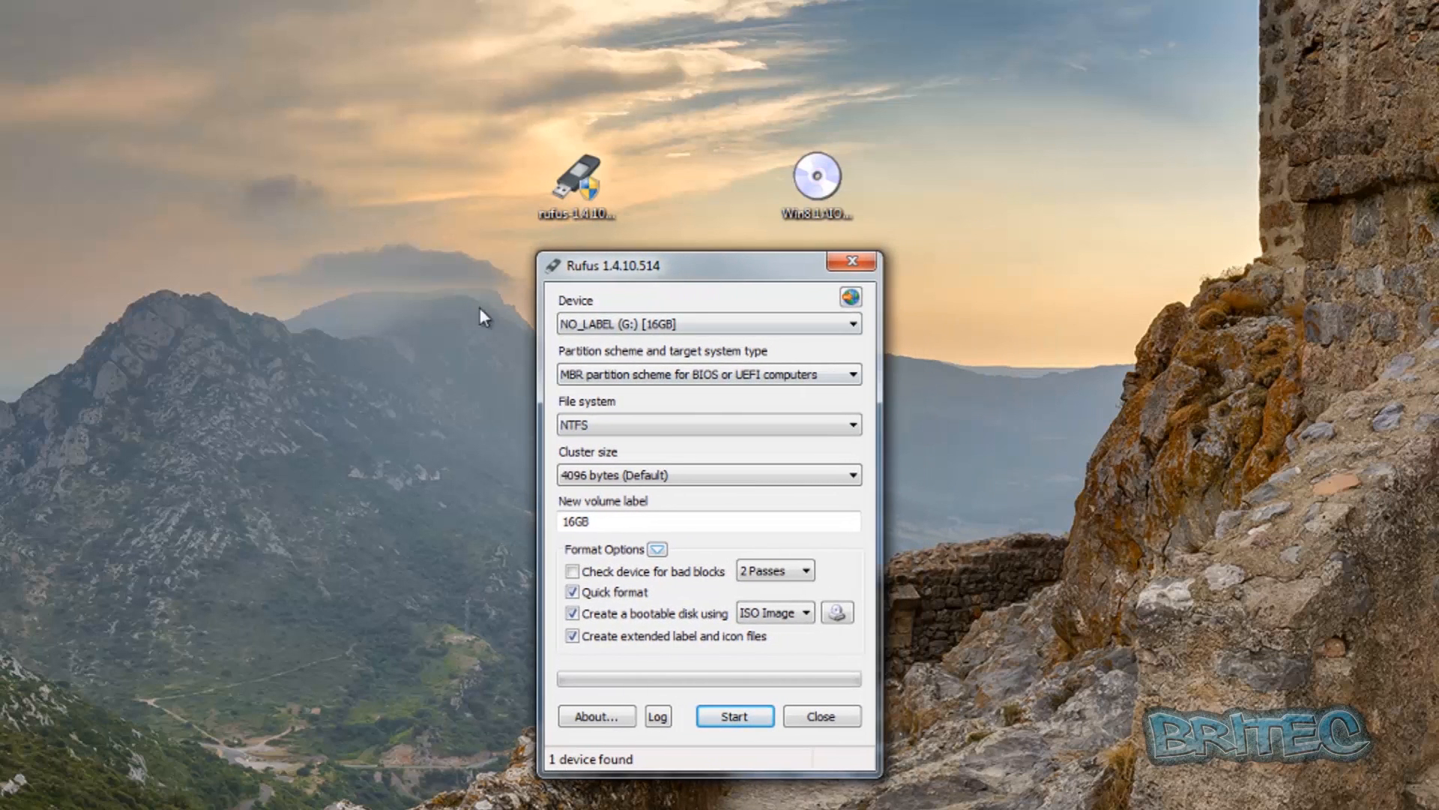
mouse_move(621, 345)
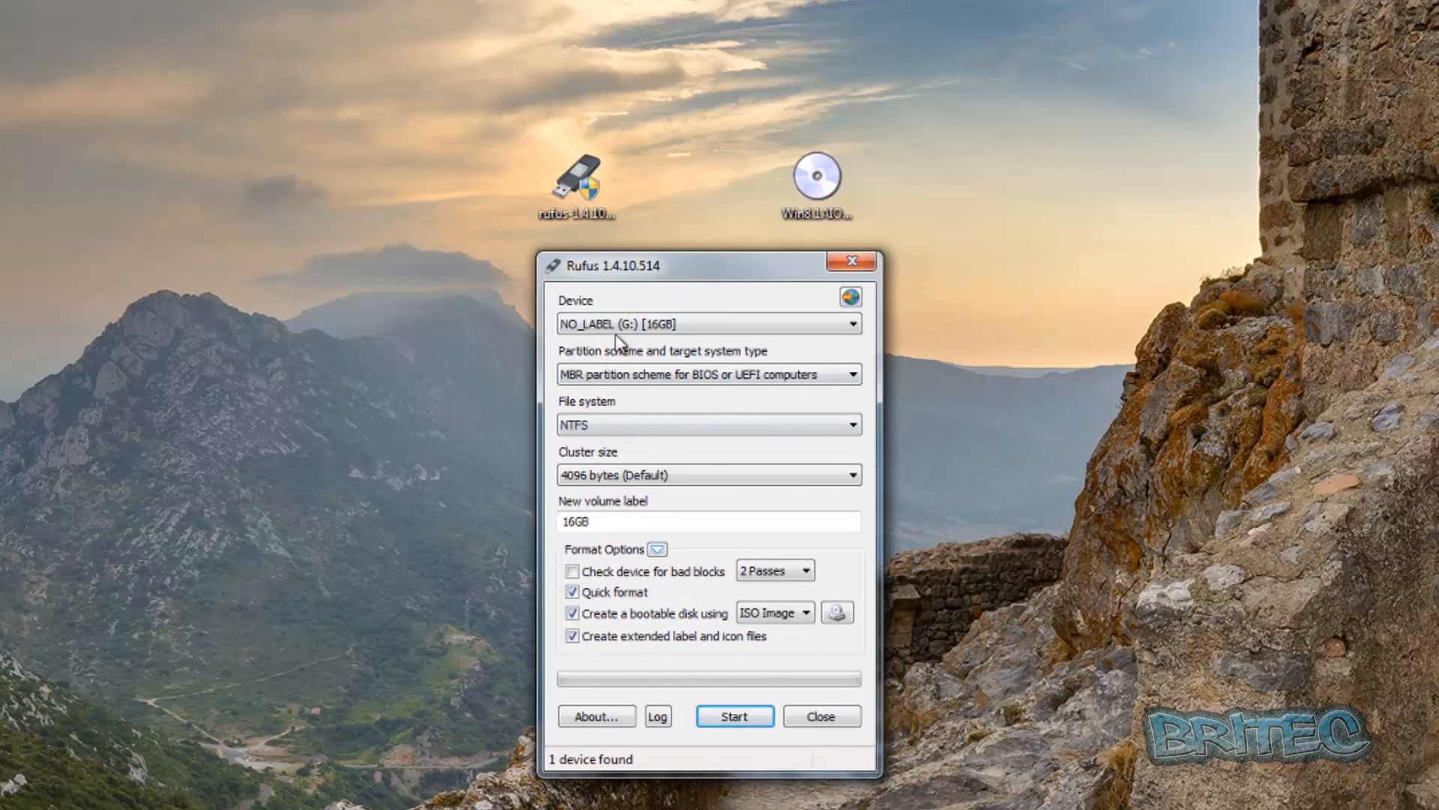
mouse_move(739, 331)
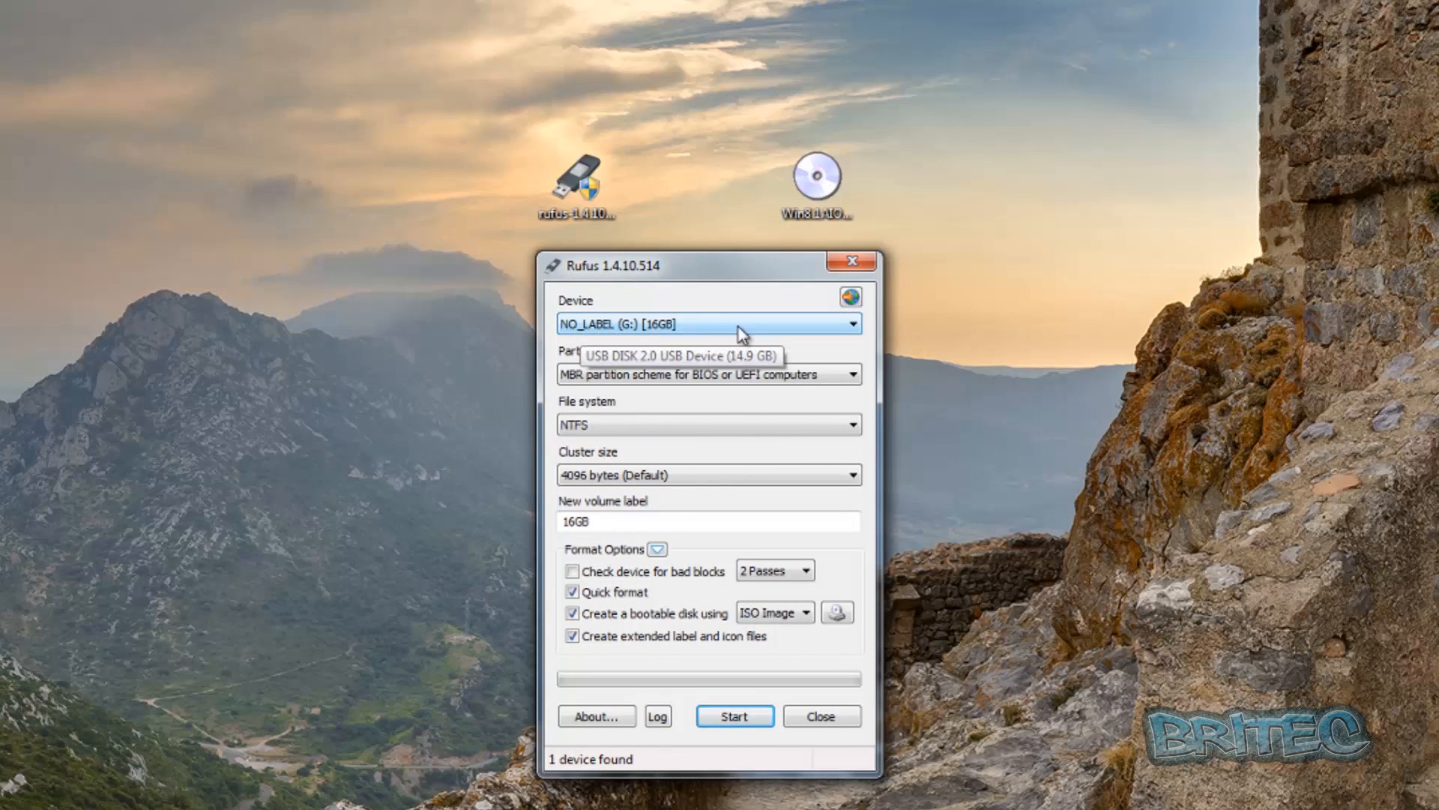
mouse_move(656, 340)
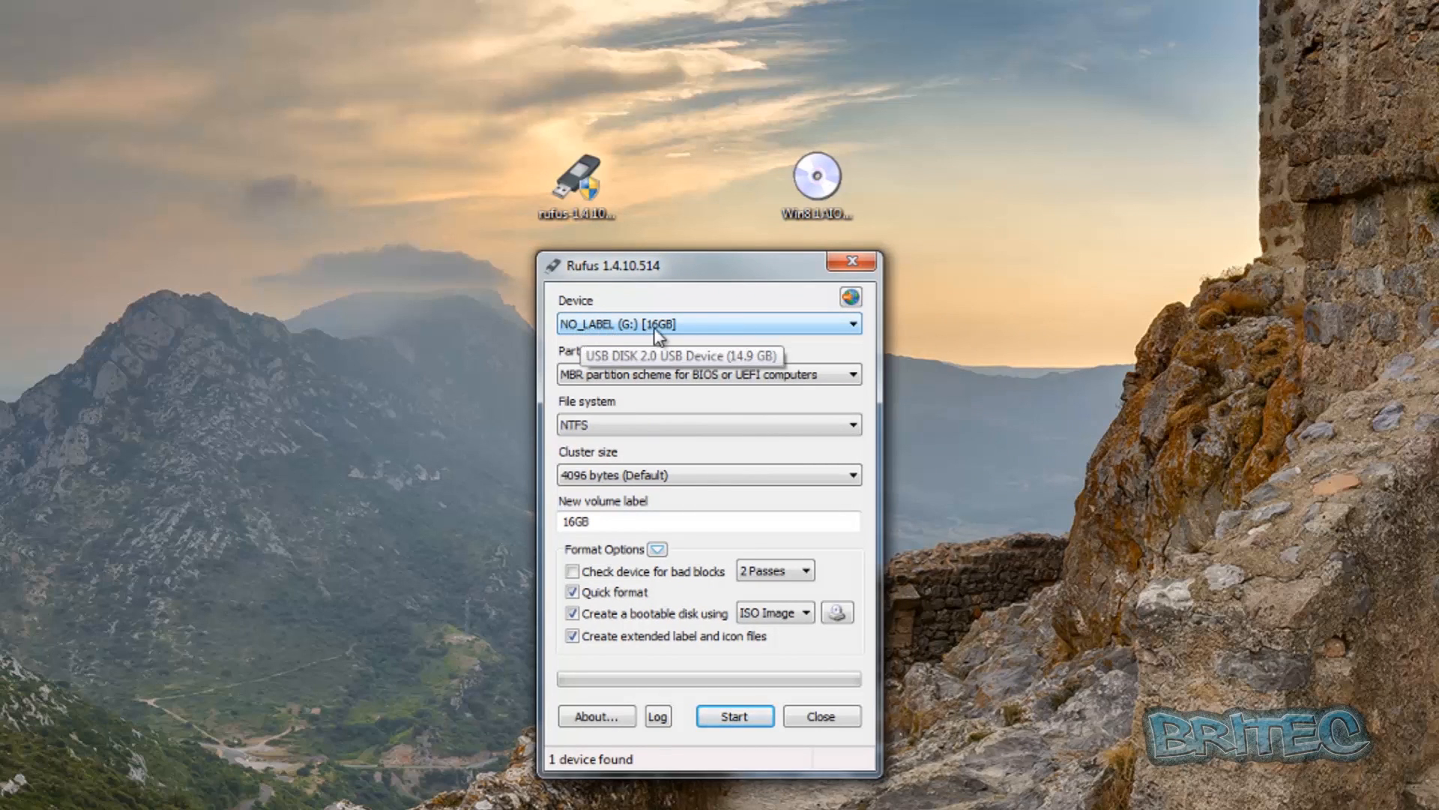
mouse_move(656, 392)
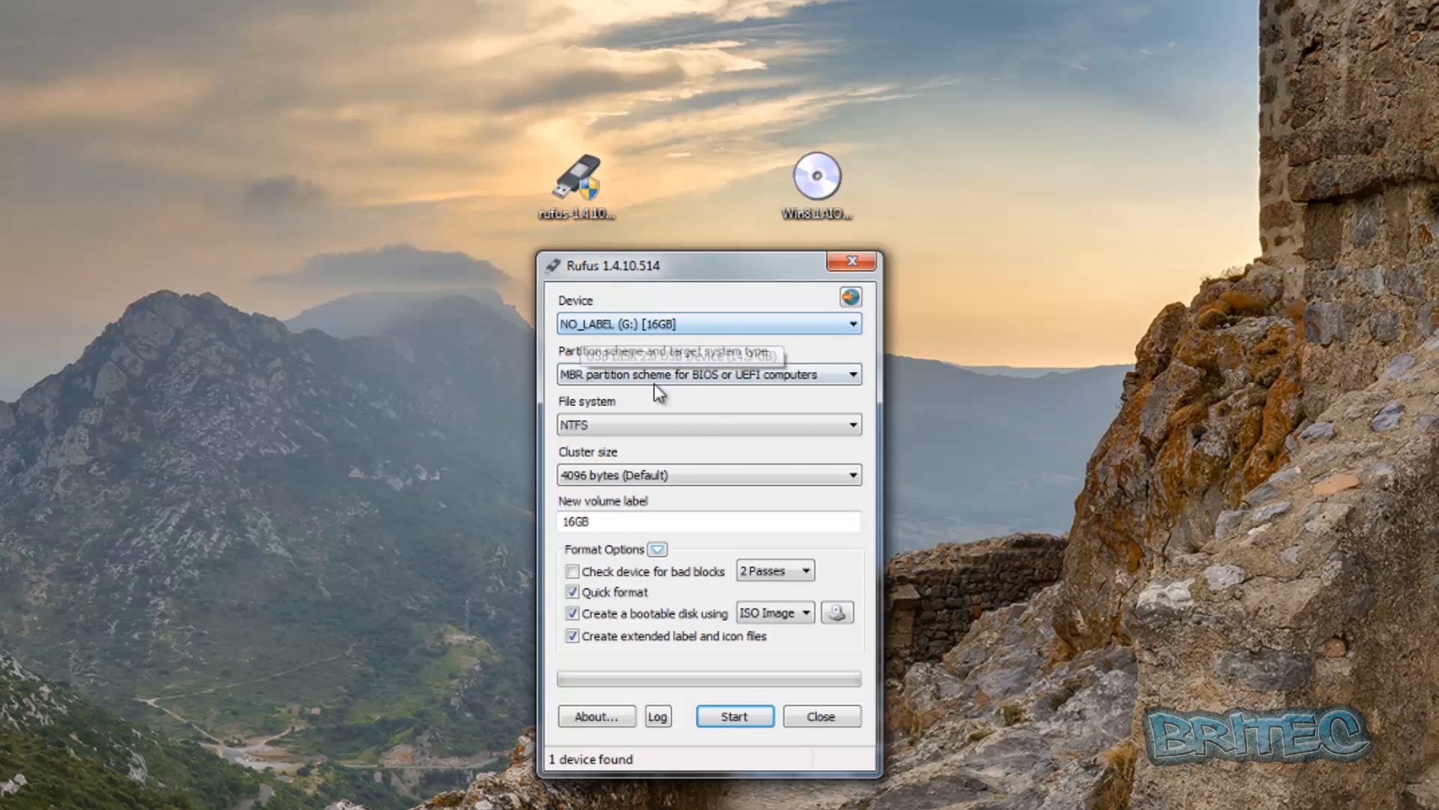
mouse_move(592, 372)
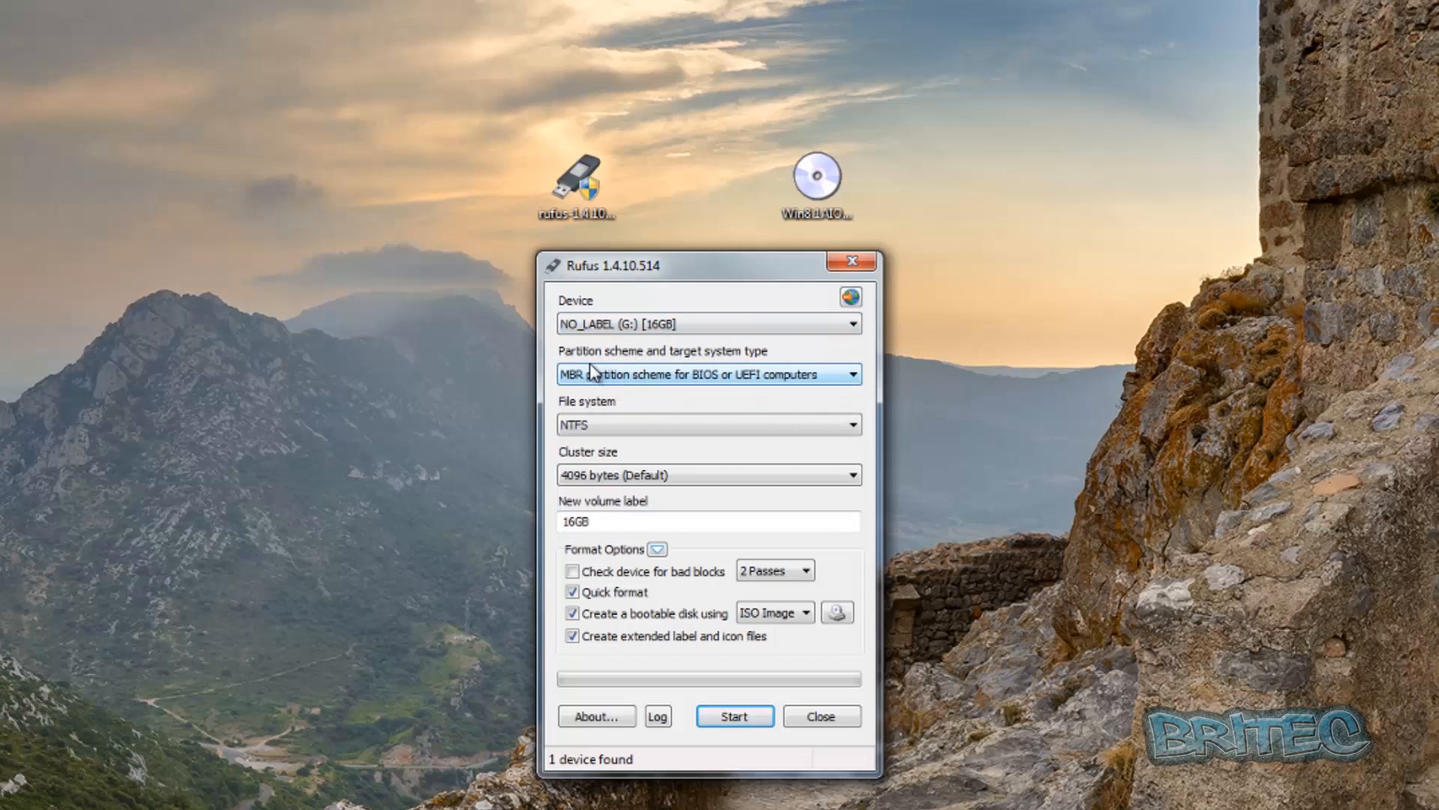
mouse_move(698, 380)
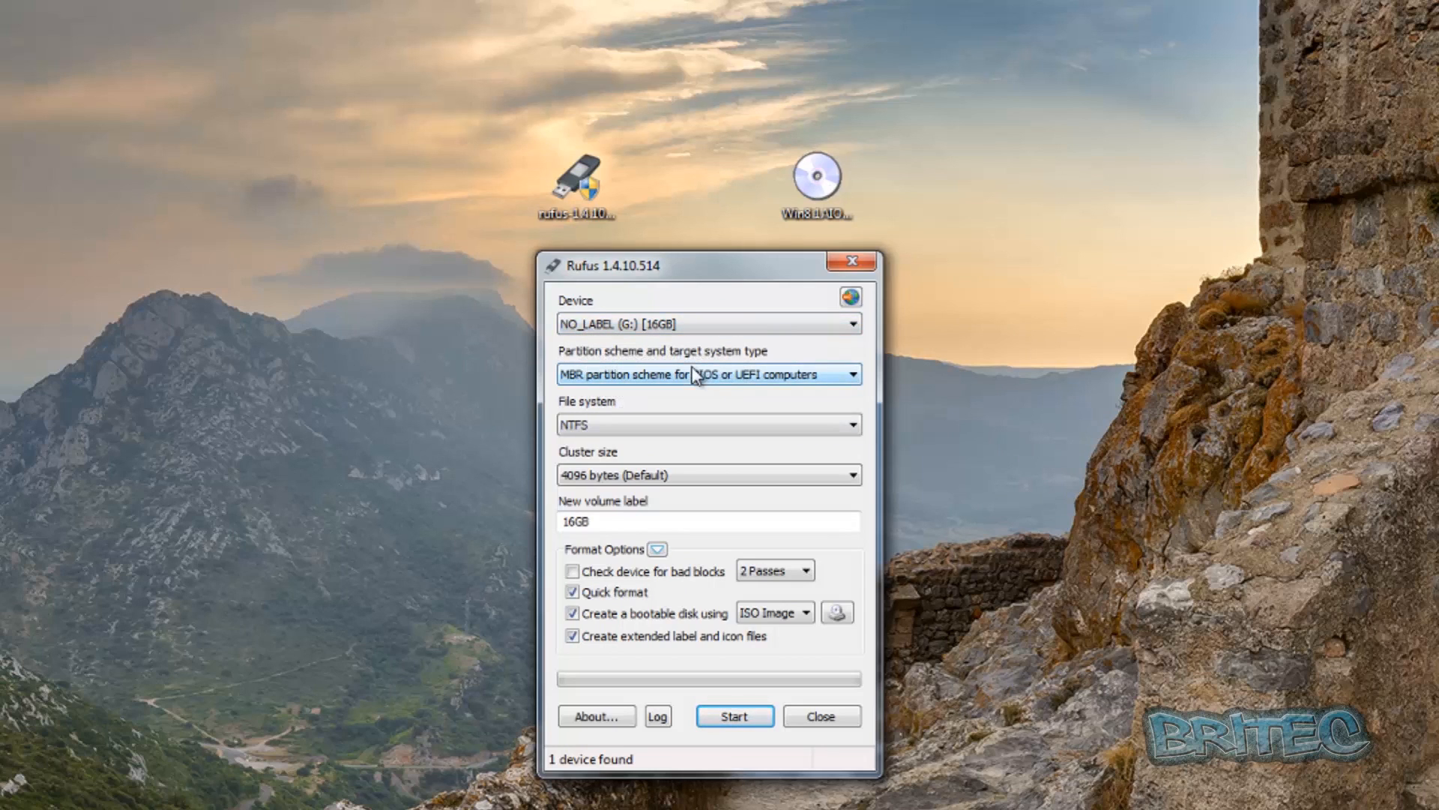
mouse_move(592, 385)
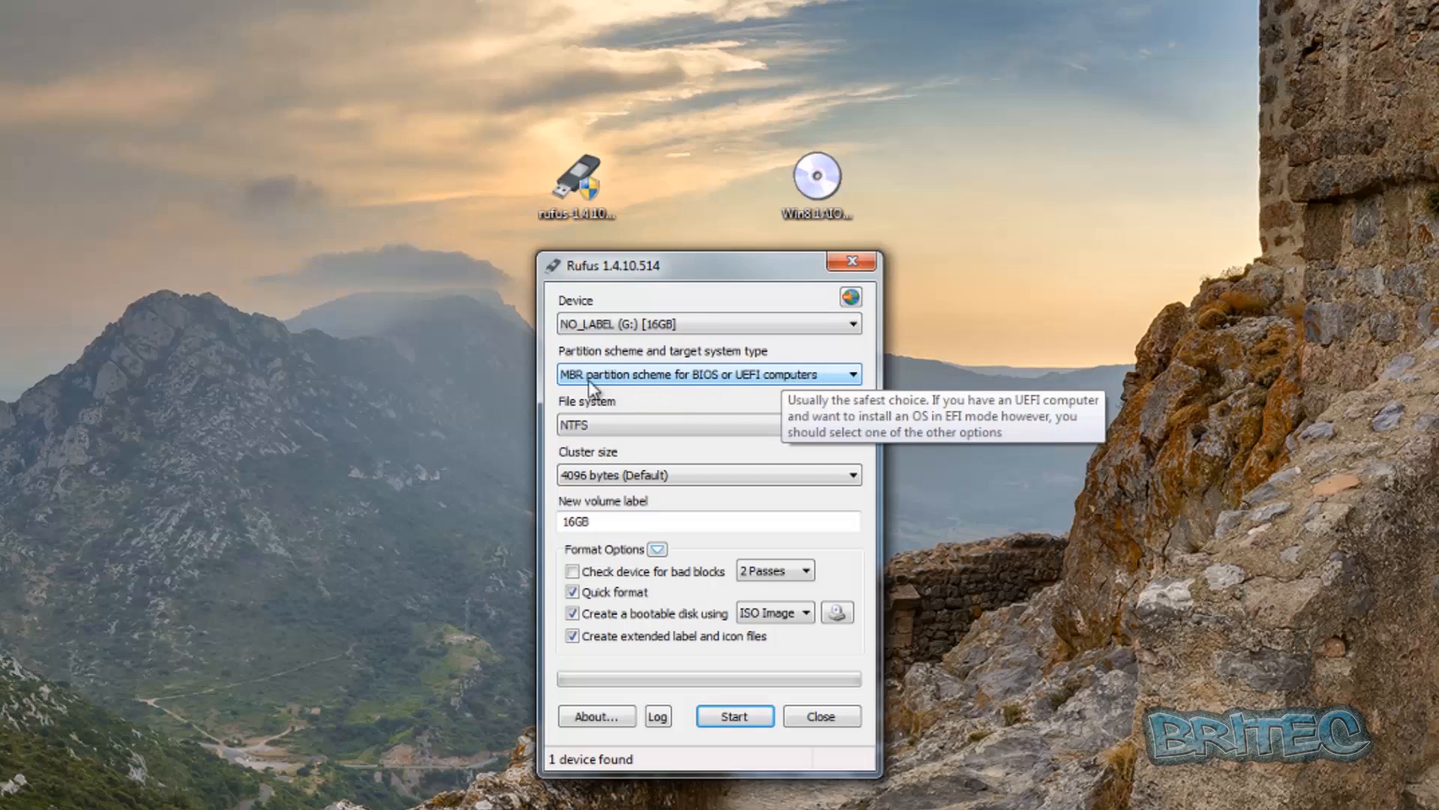
mouse_move(631, 392)
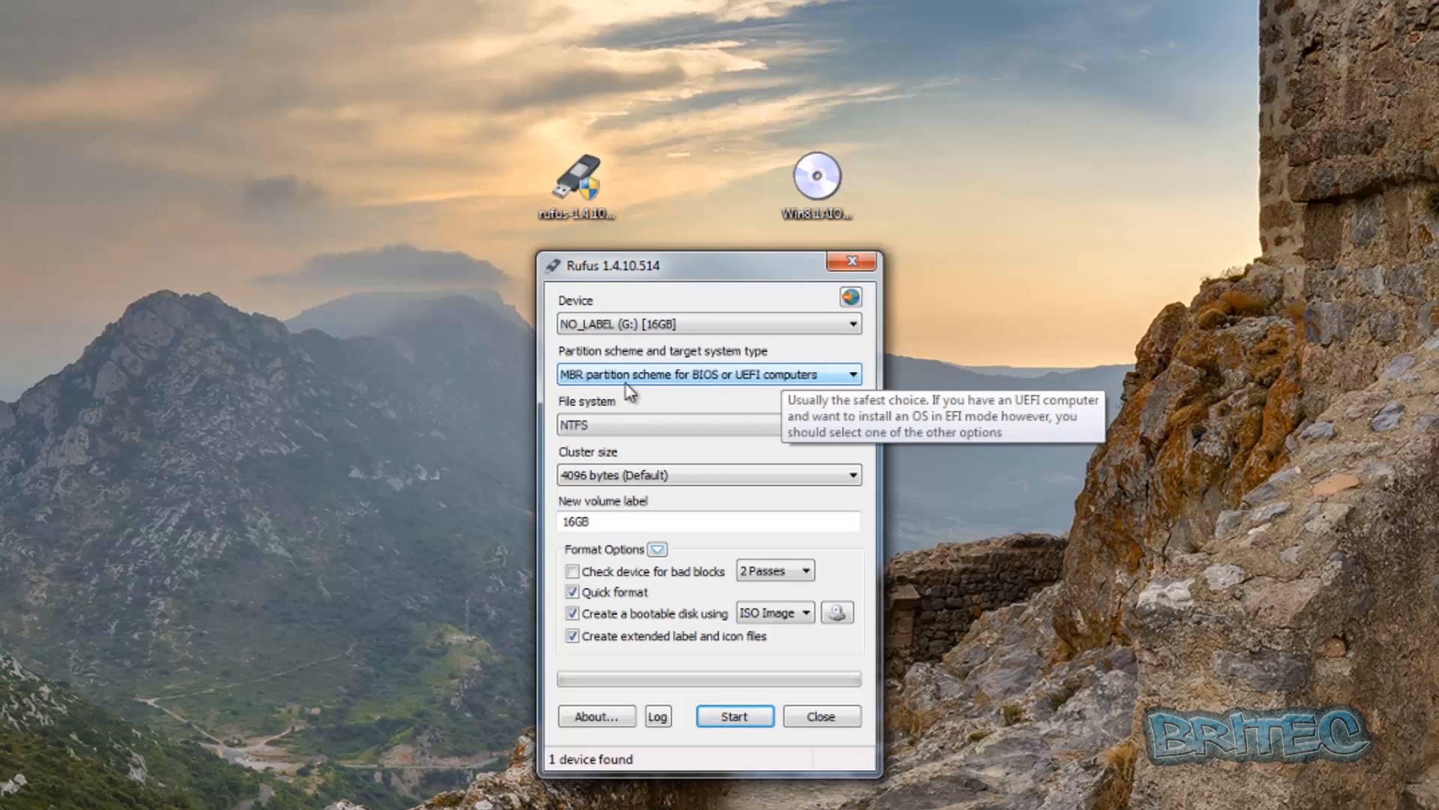
mouse_move(755, 392)
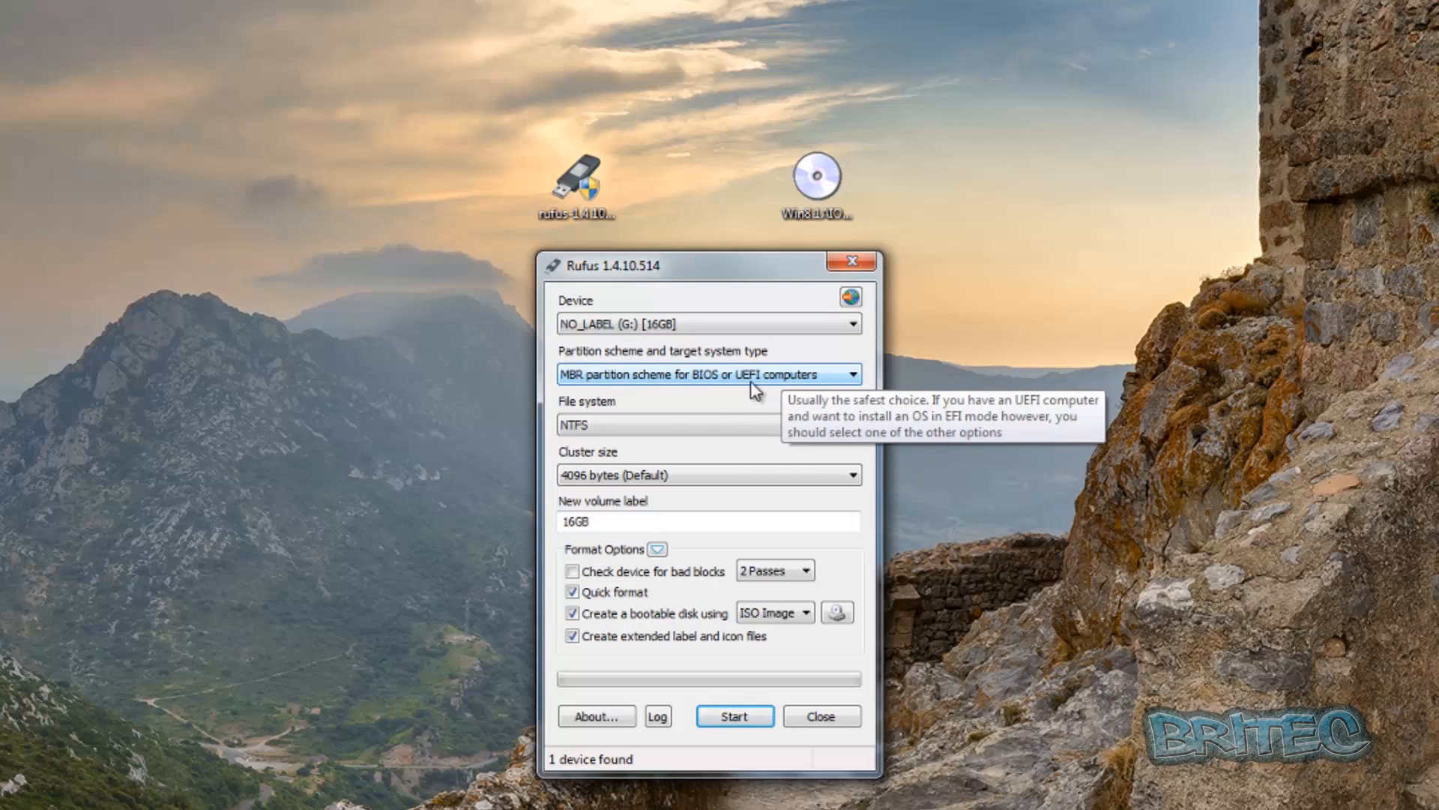
mouse_move(797, 389)
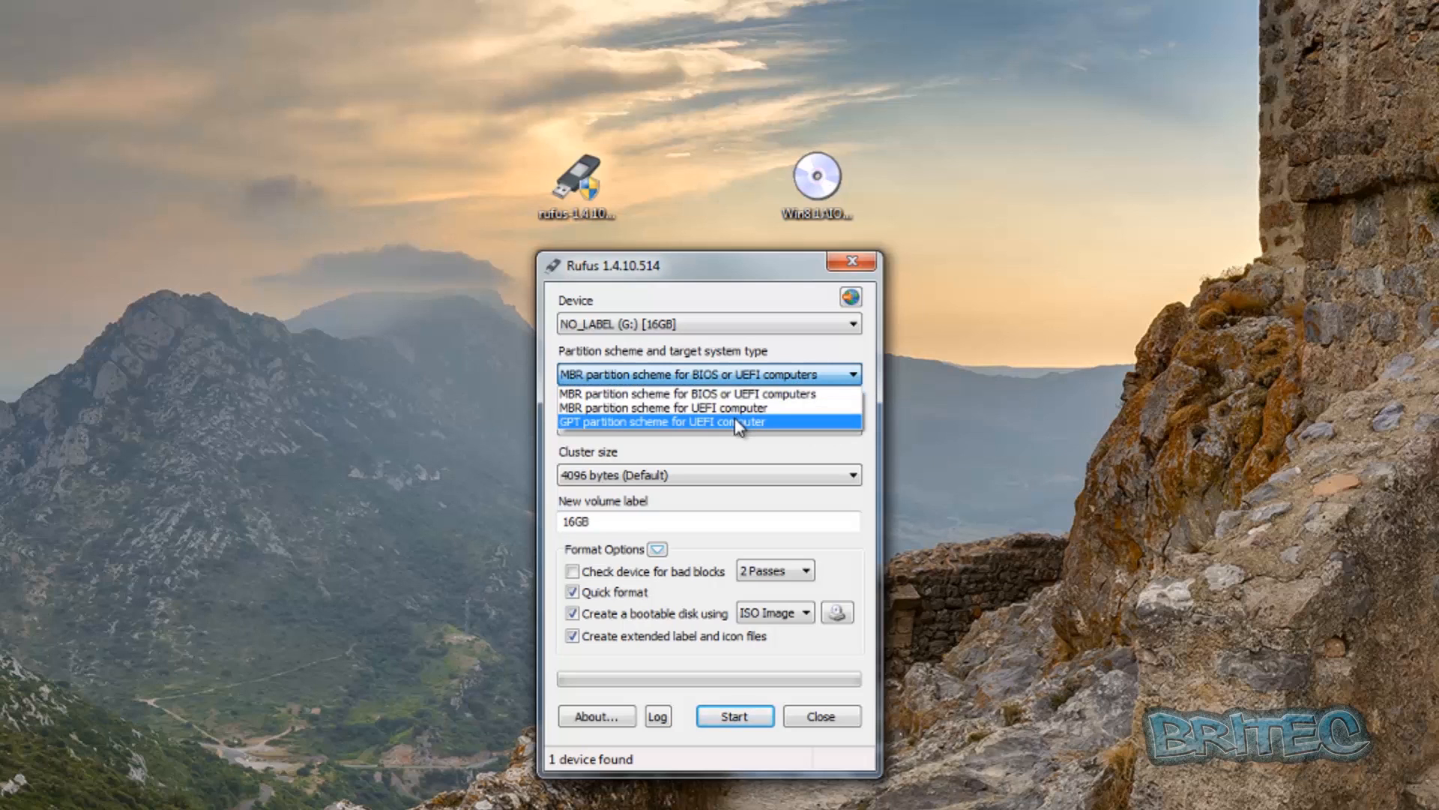
mouse_move(697, 431)
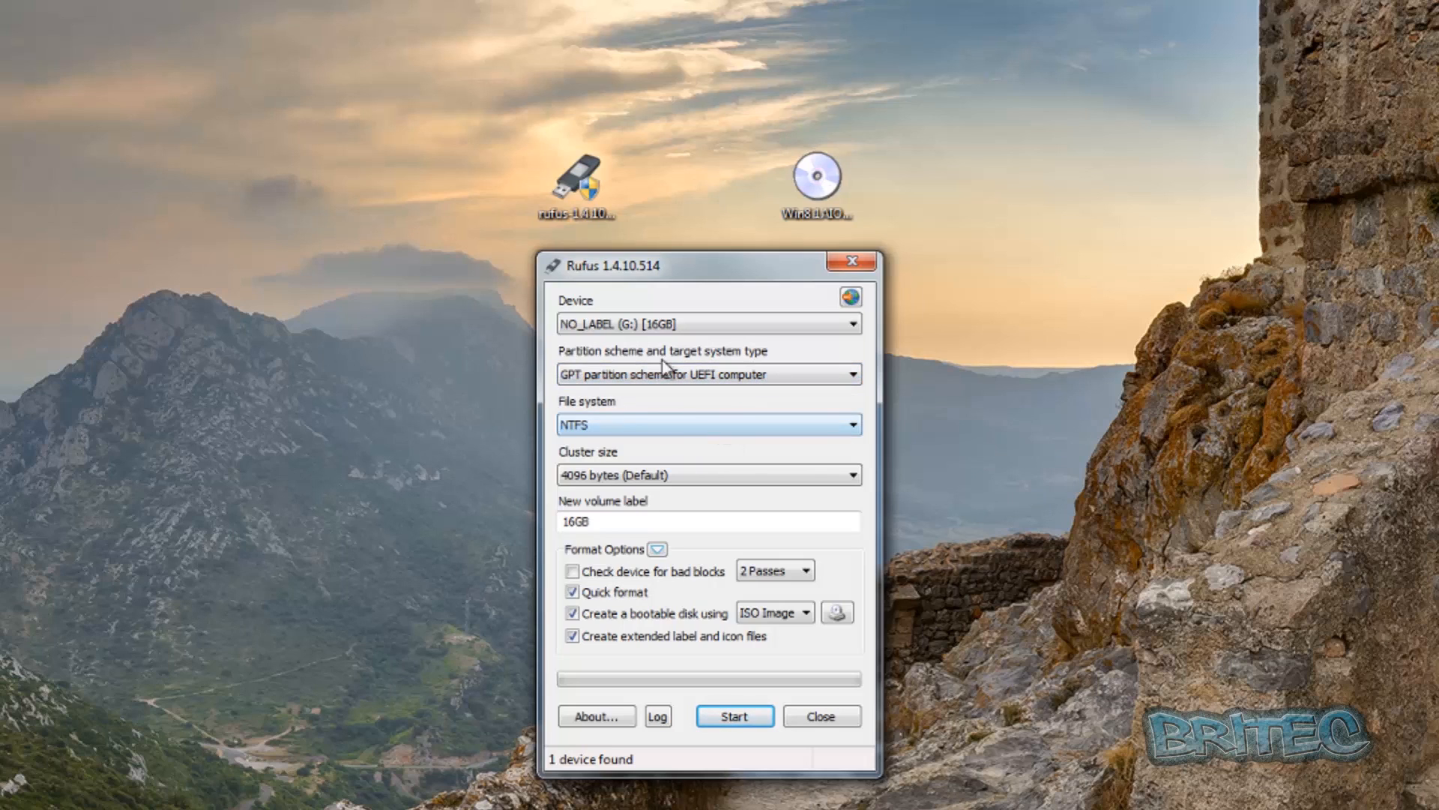
mouse_move(601, 386)
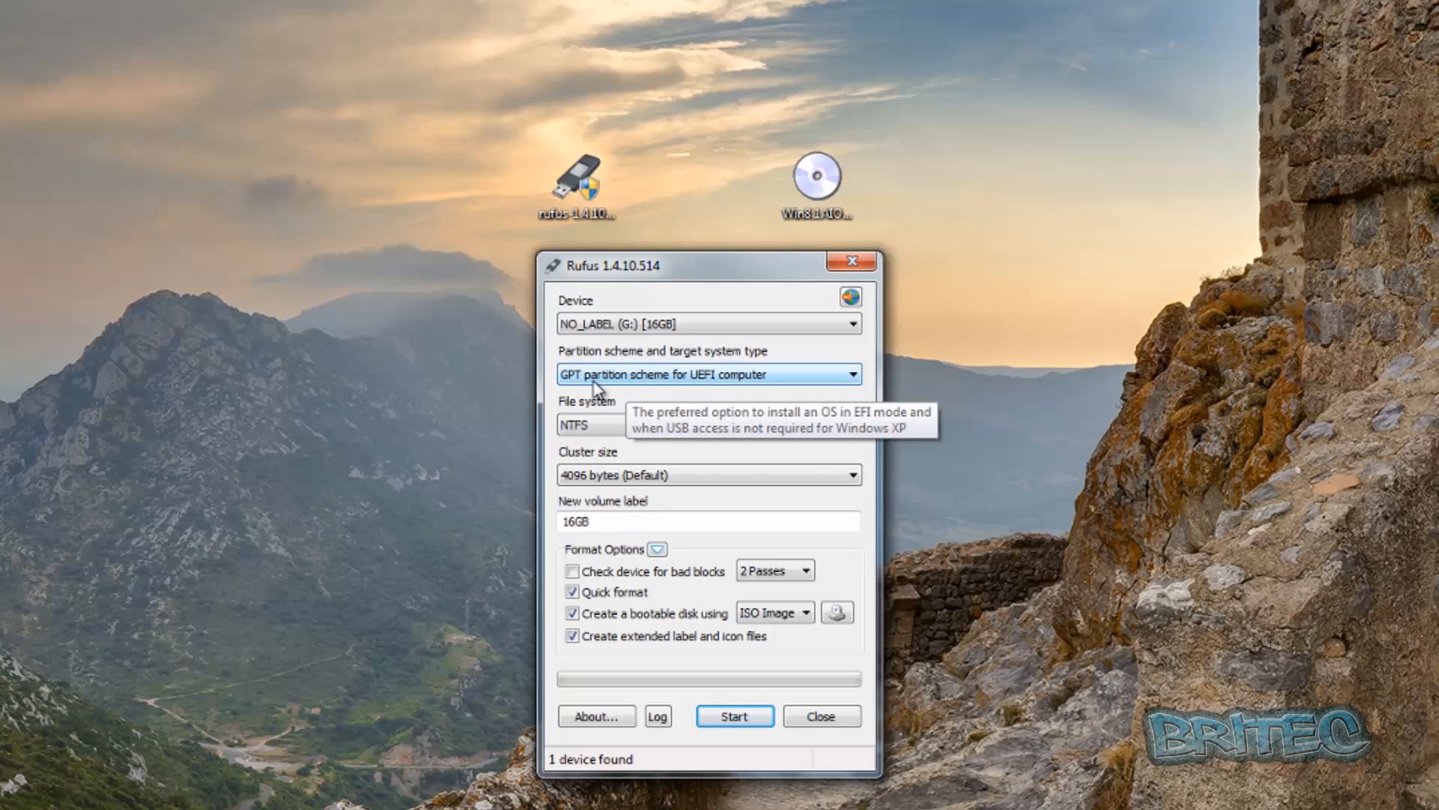
mouse_move(826, 380)
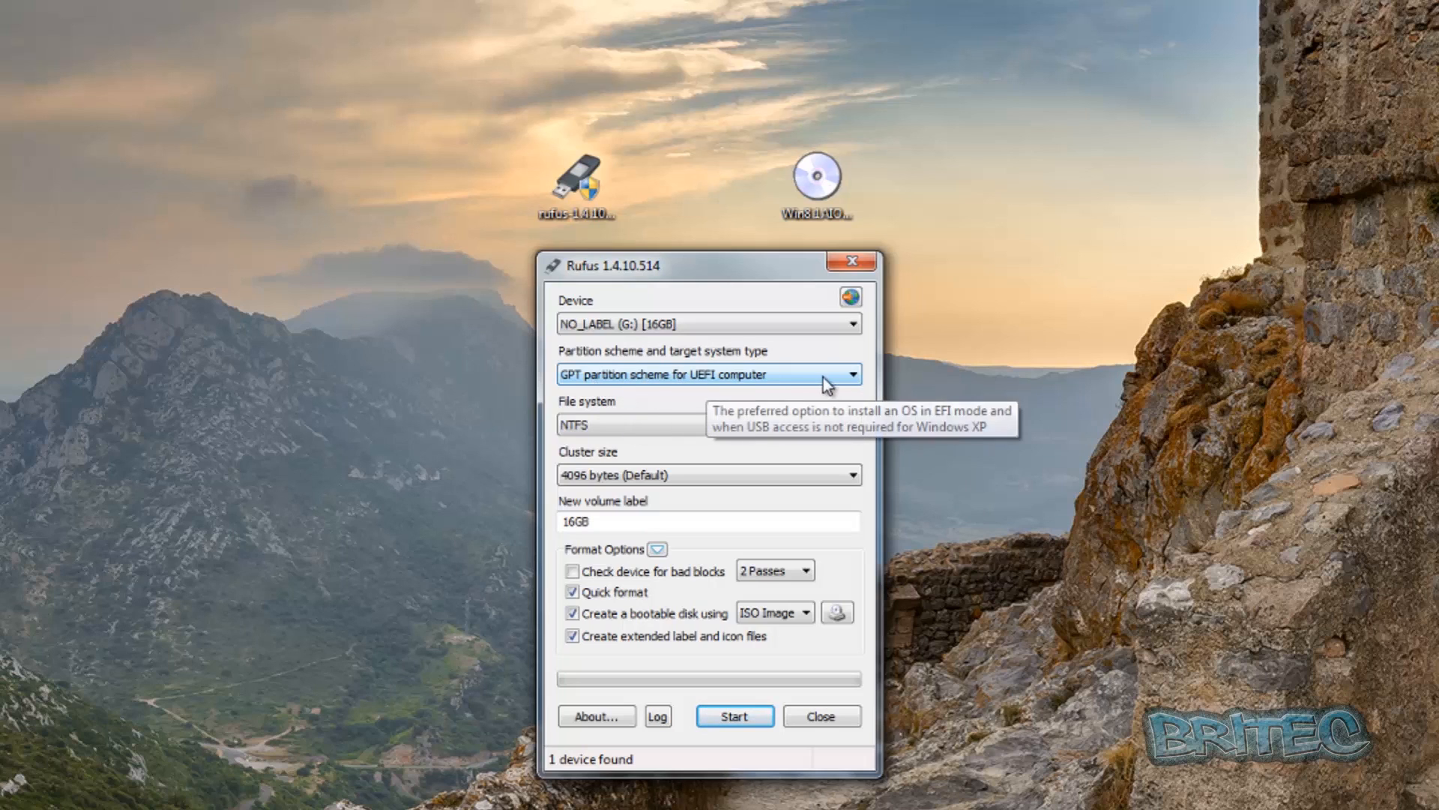
mouse_move(610, 393)
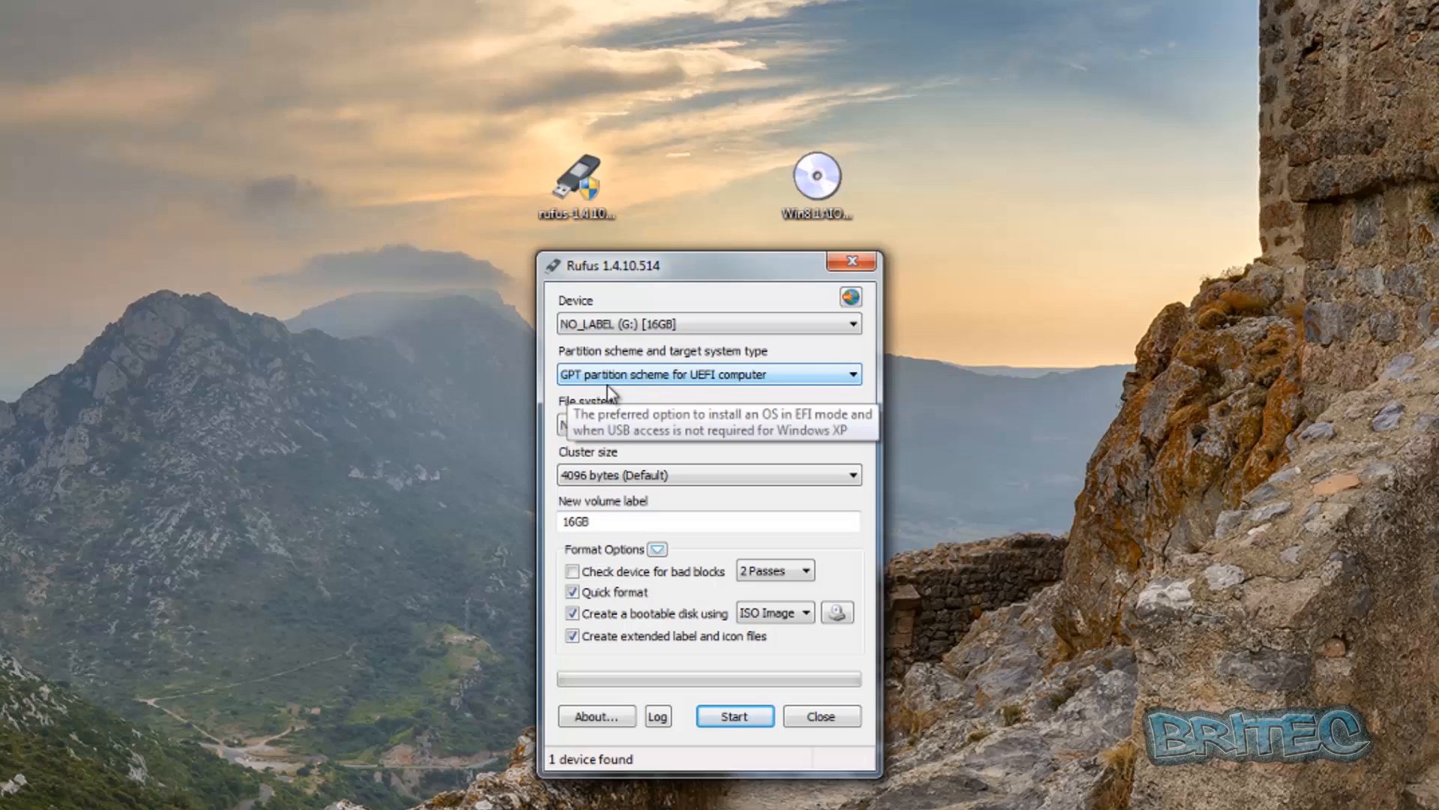
mouse_move(762, 390)
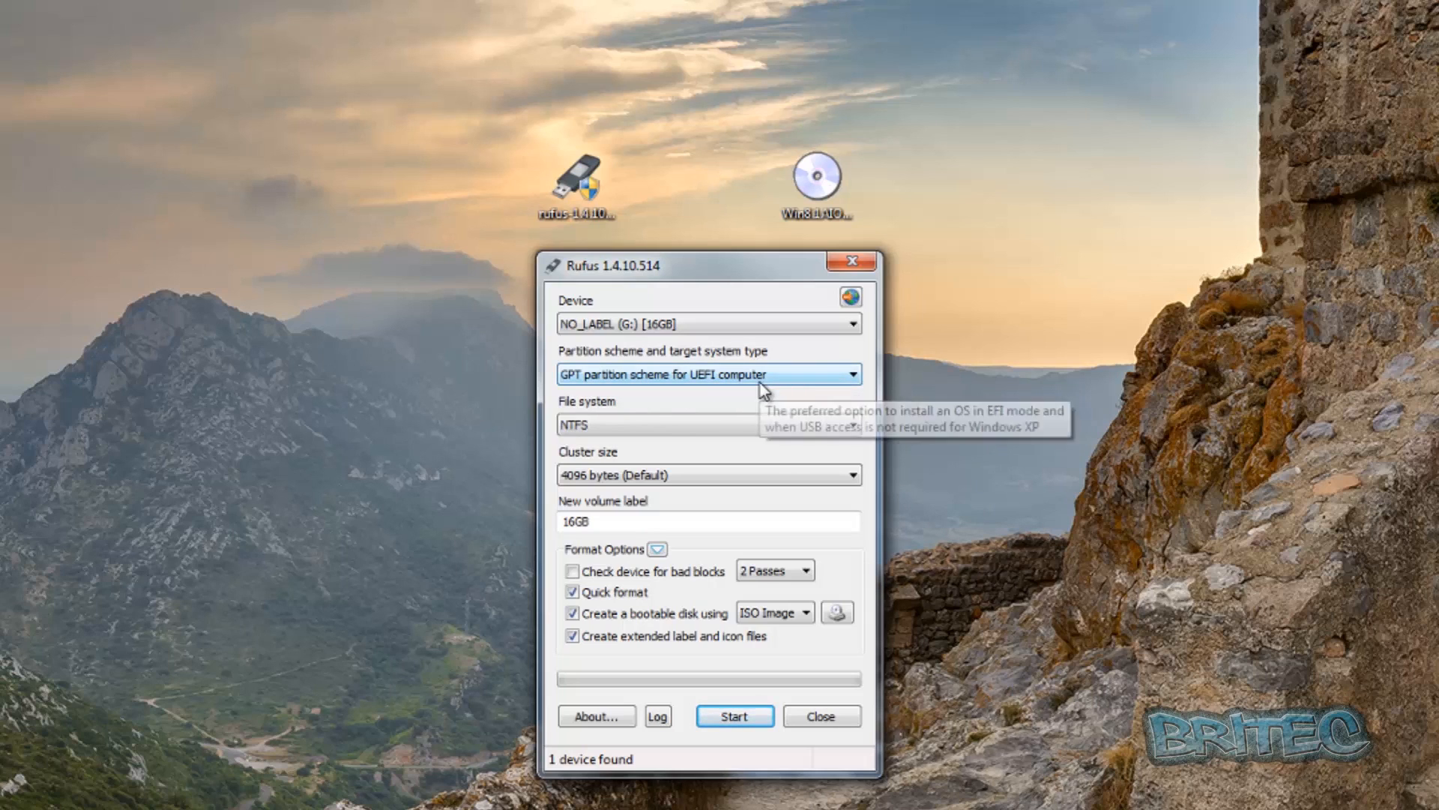
mouse_move(839, 383)
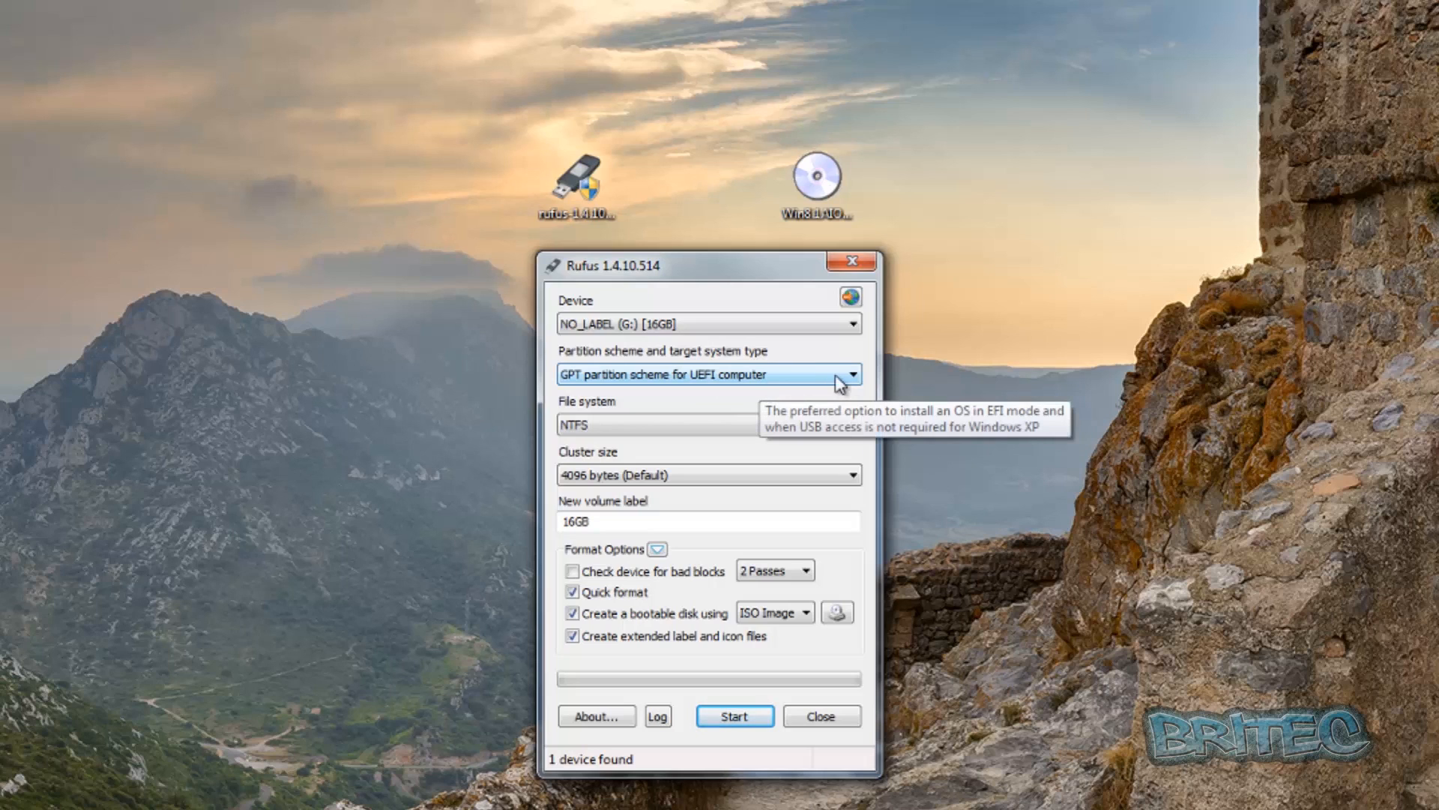
mouse_move(708, 386)
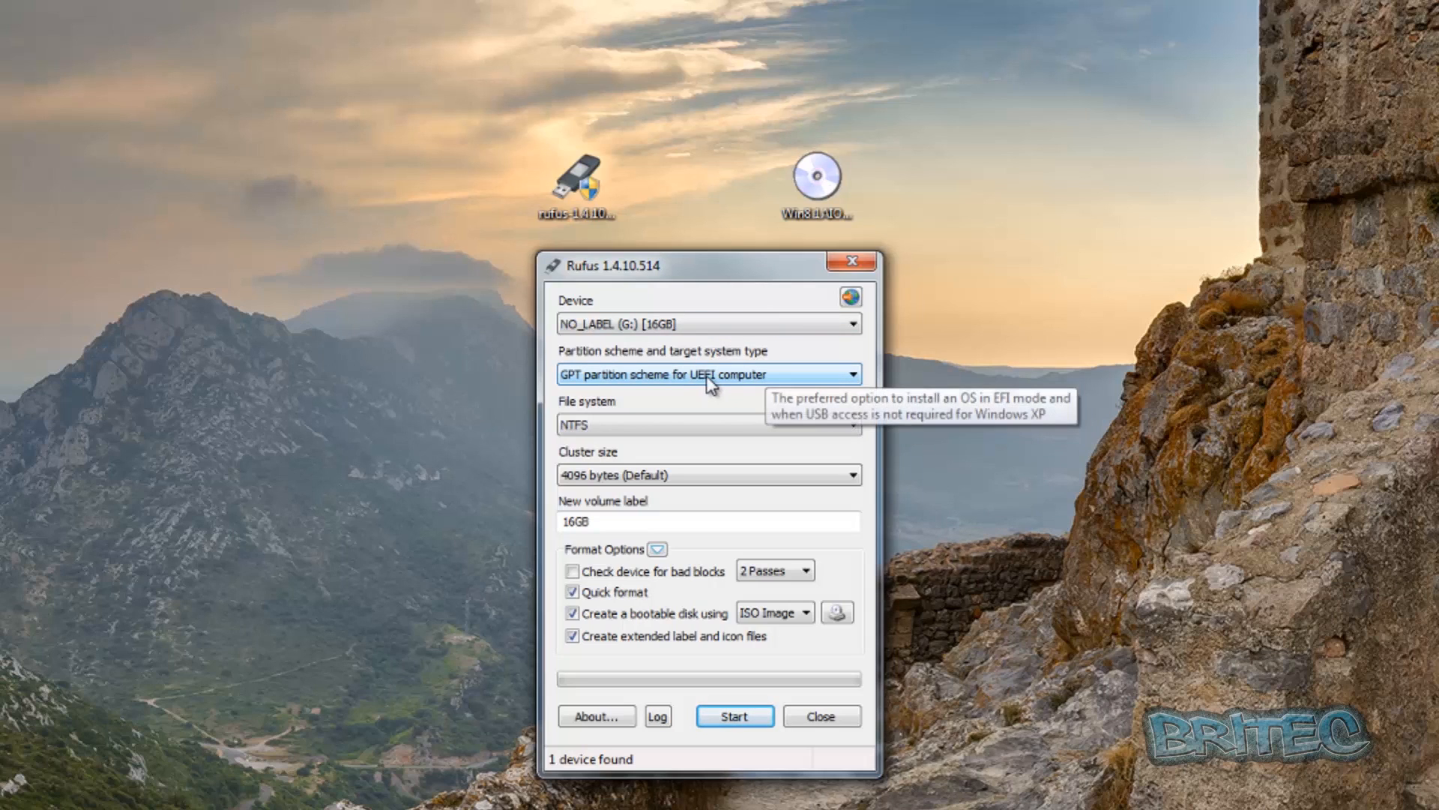
mouse_move(755, 554)
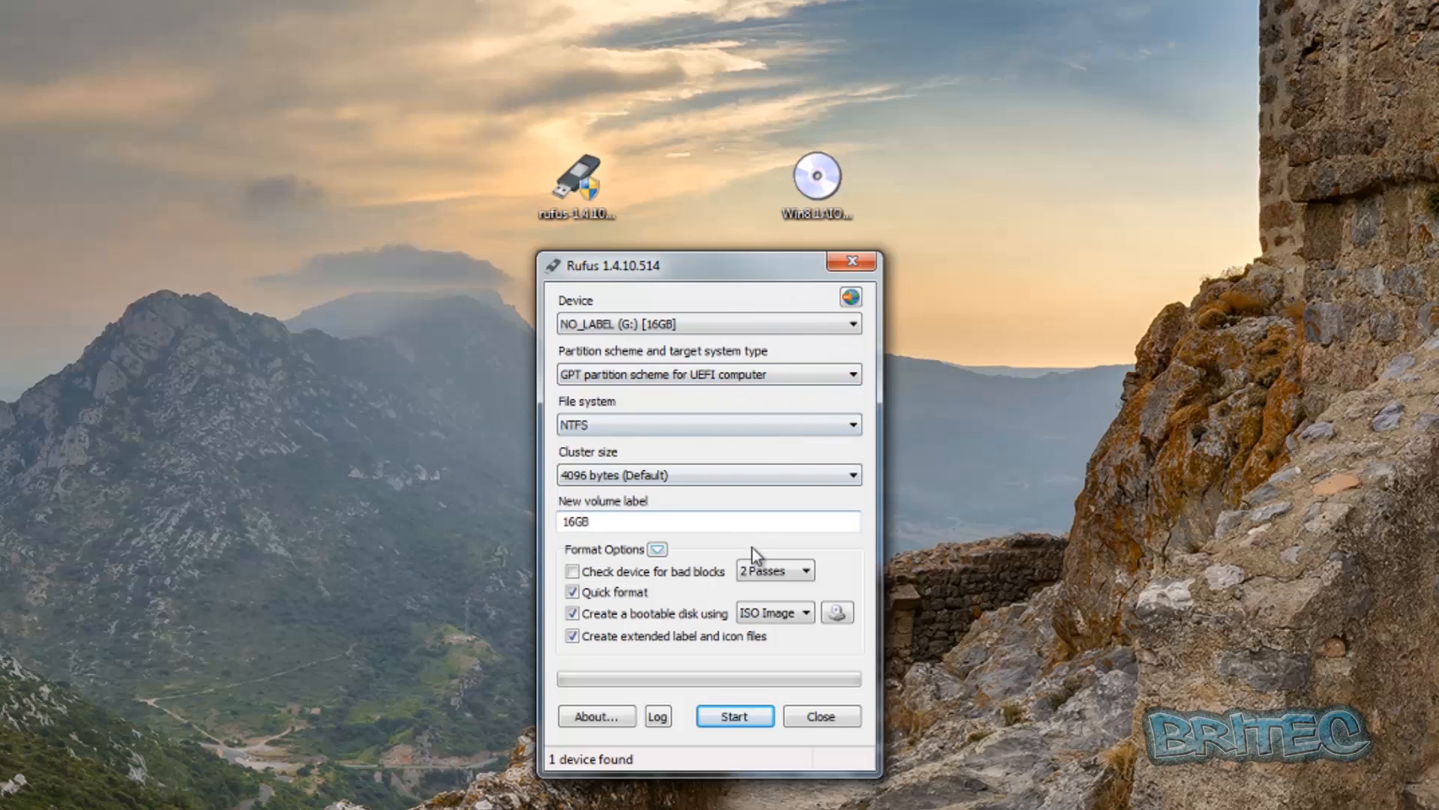
mouse_move(678, 609)
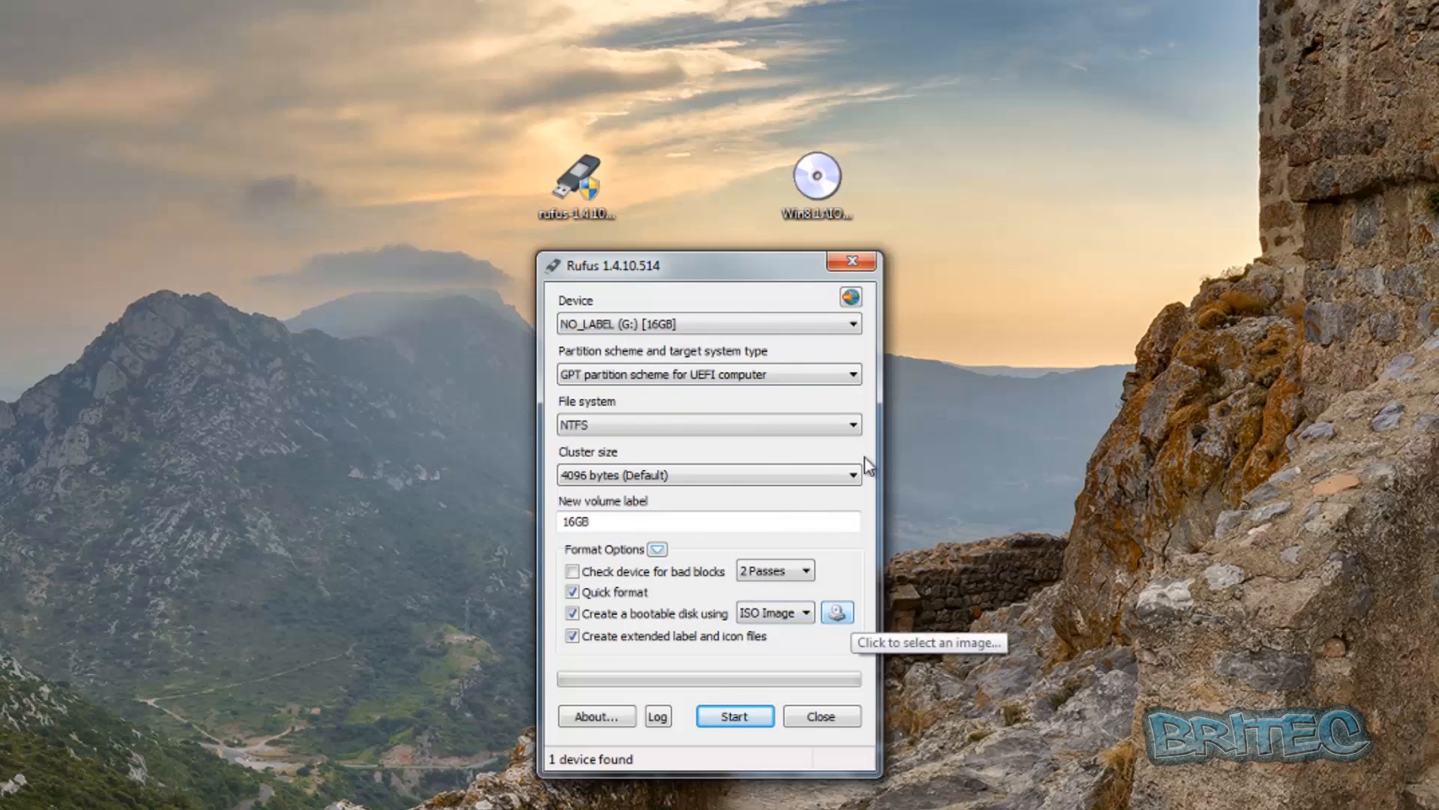
mouse_move(837, 612)
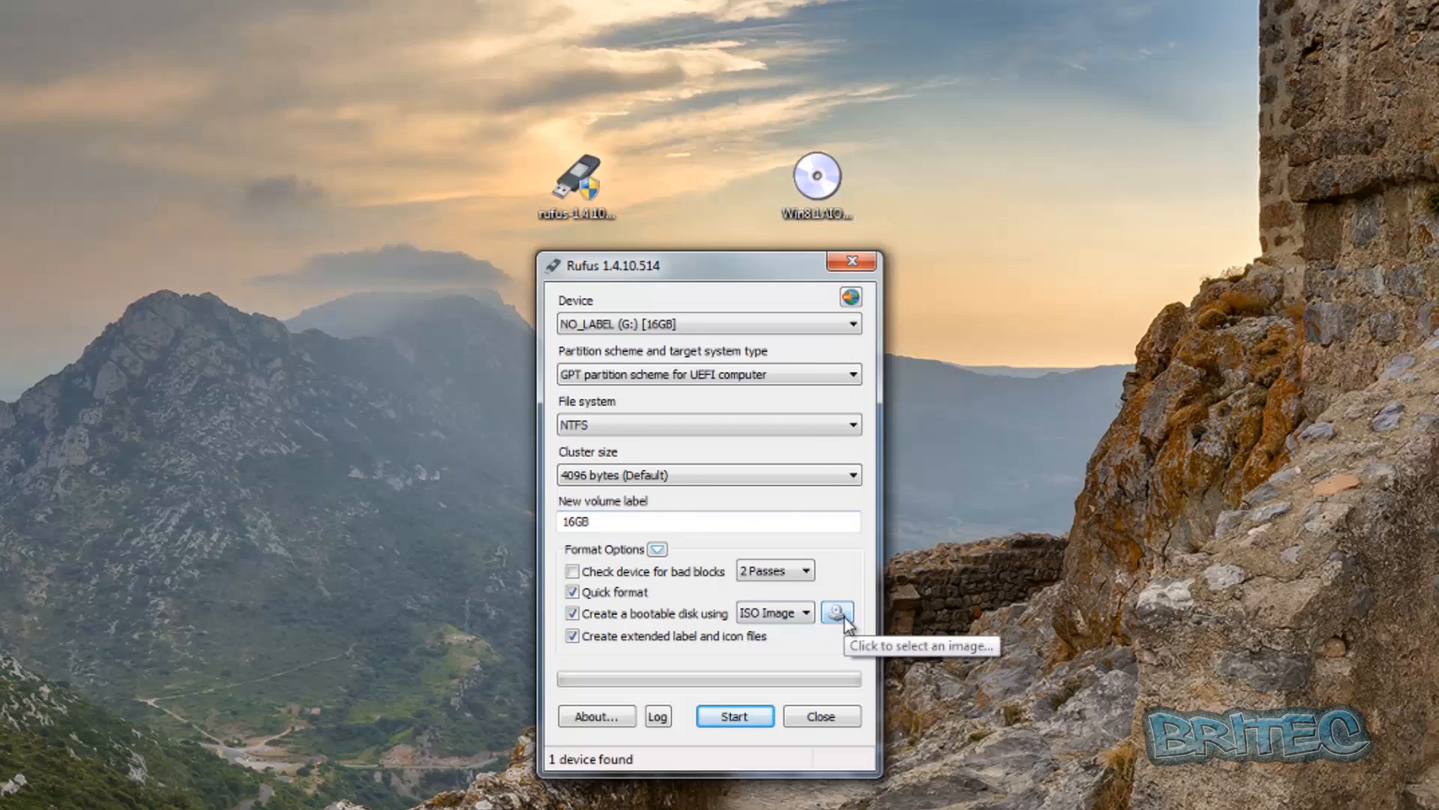
Select Win8.1AIO-x64-en-US.iso from the Desktop as the ISO image source.
left_click(837, 612)
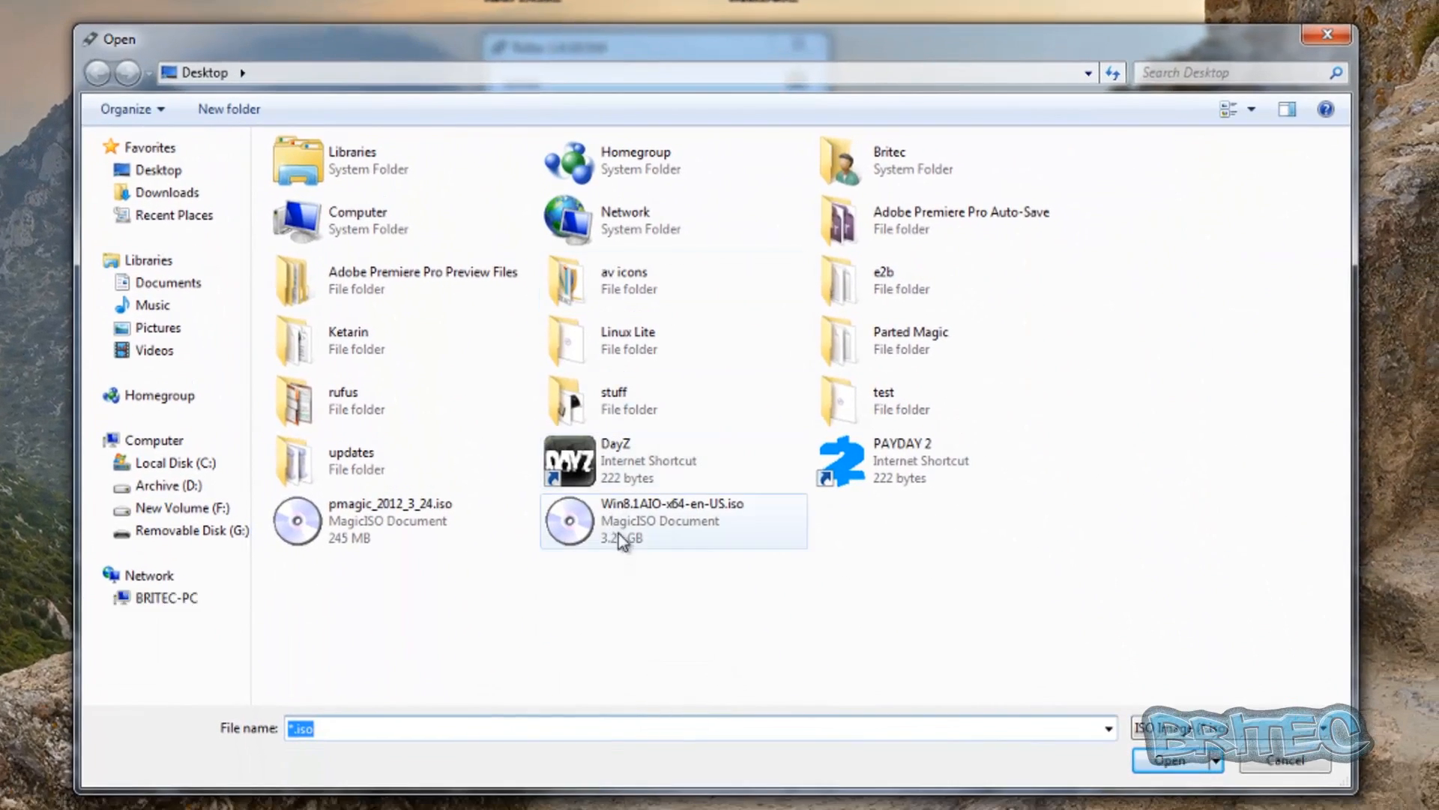
left_click(1166, 760)
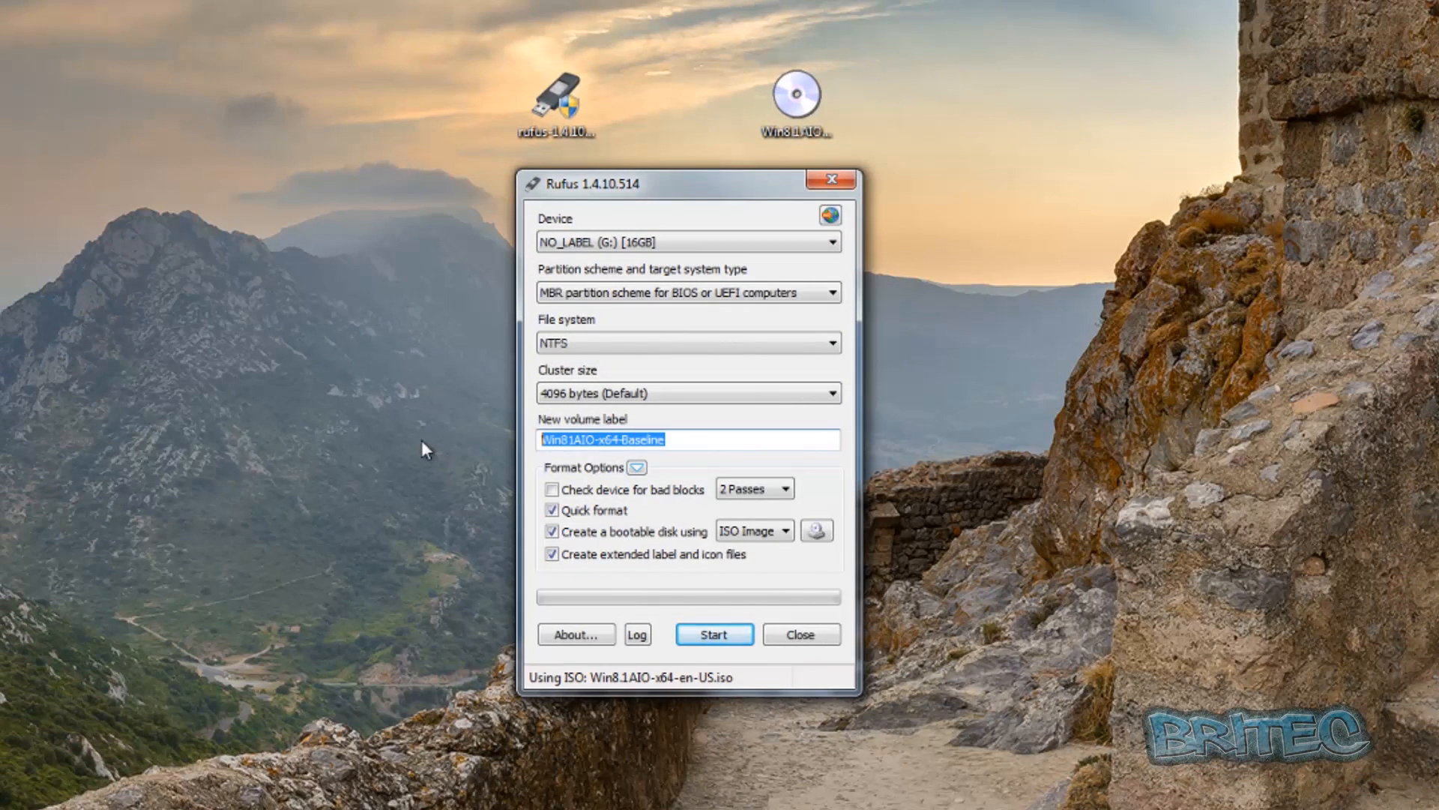
Enter 'Windows 8.1 Installer' as the new volume label.
type("Wino")
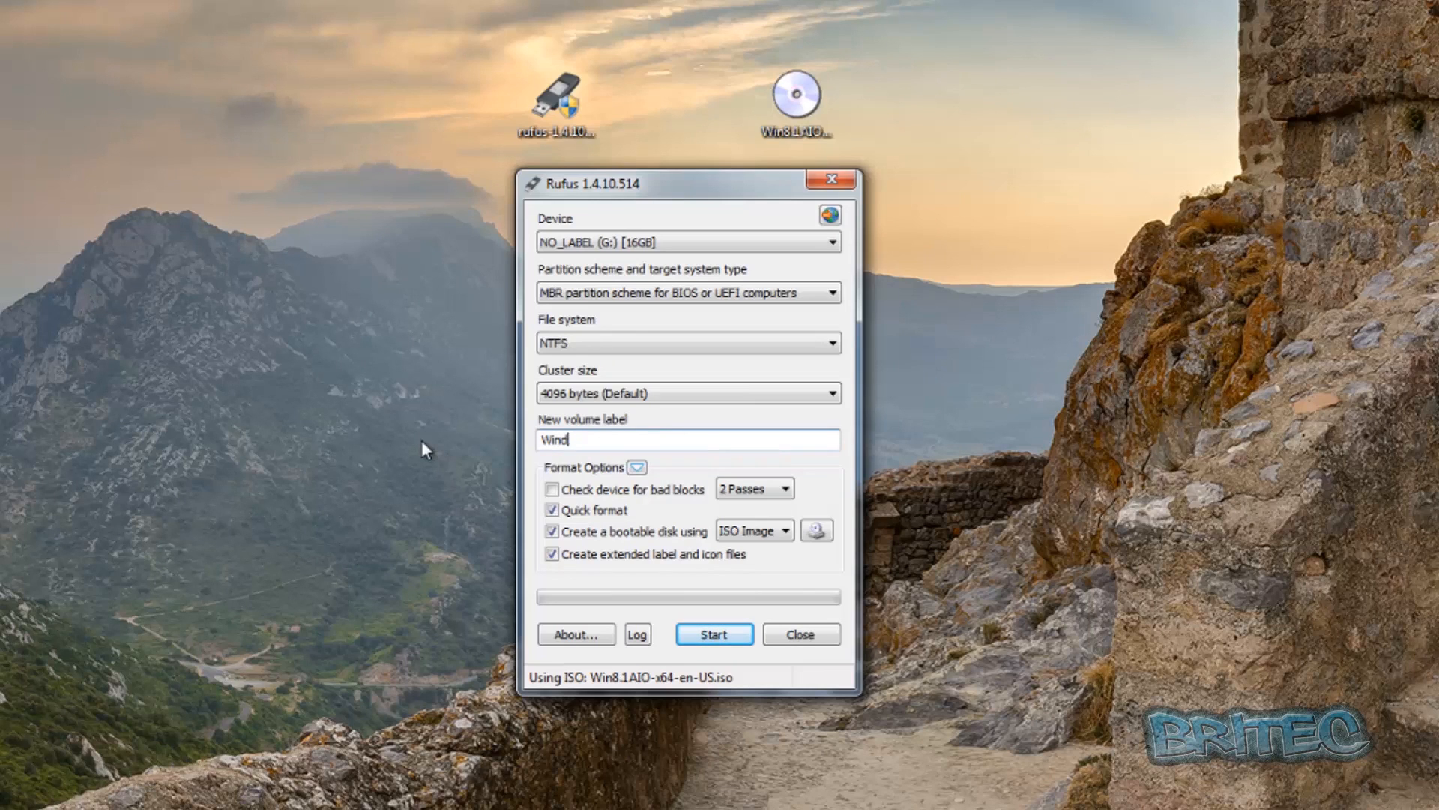
type("ows 8")
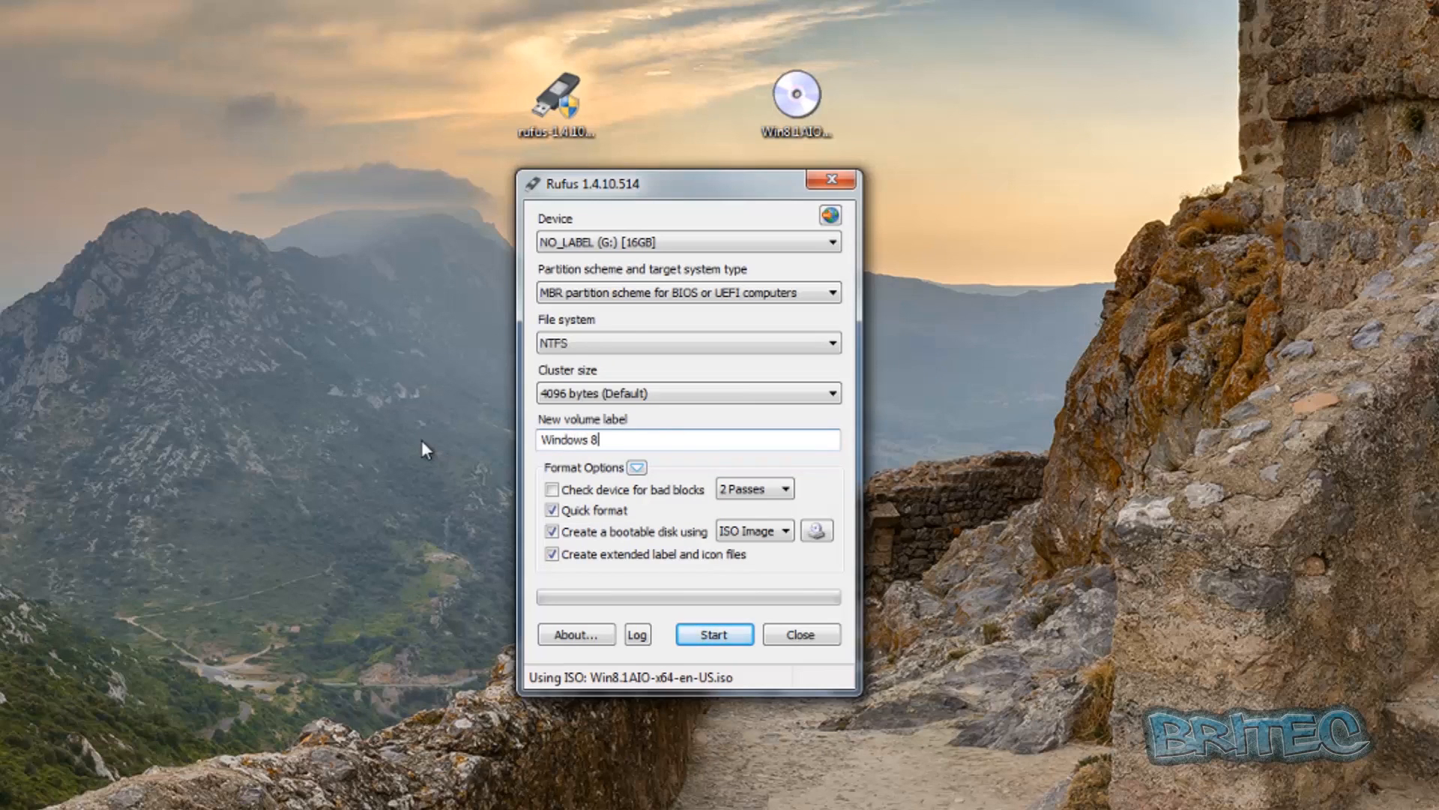
type(".1 Ins")
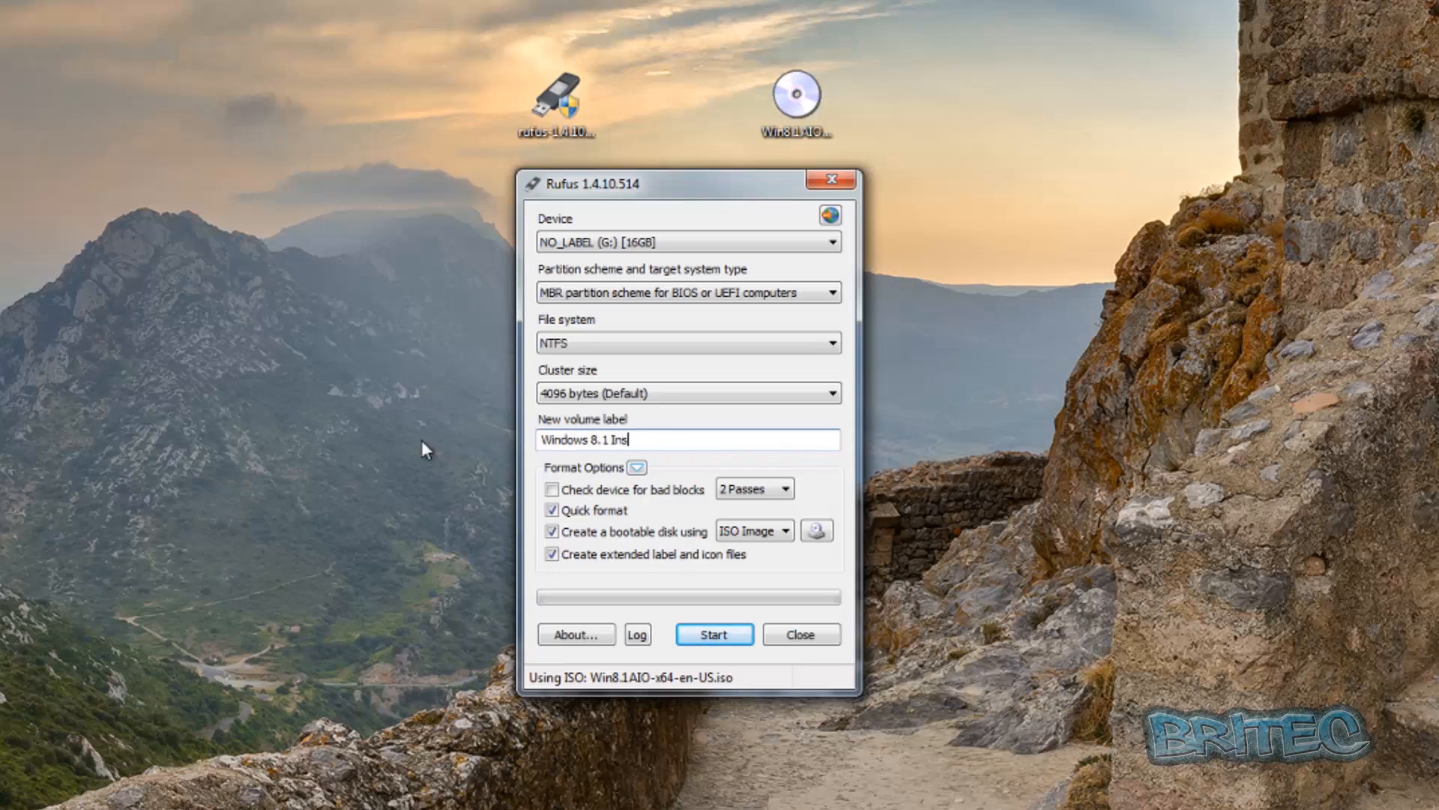
type("taller")
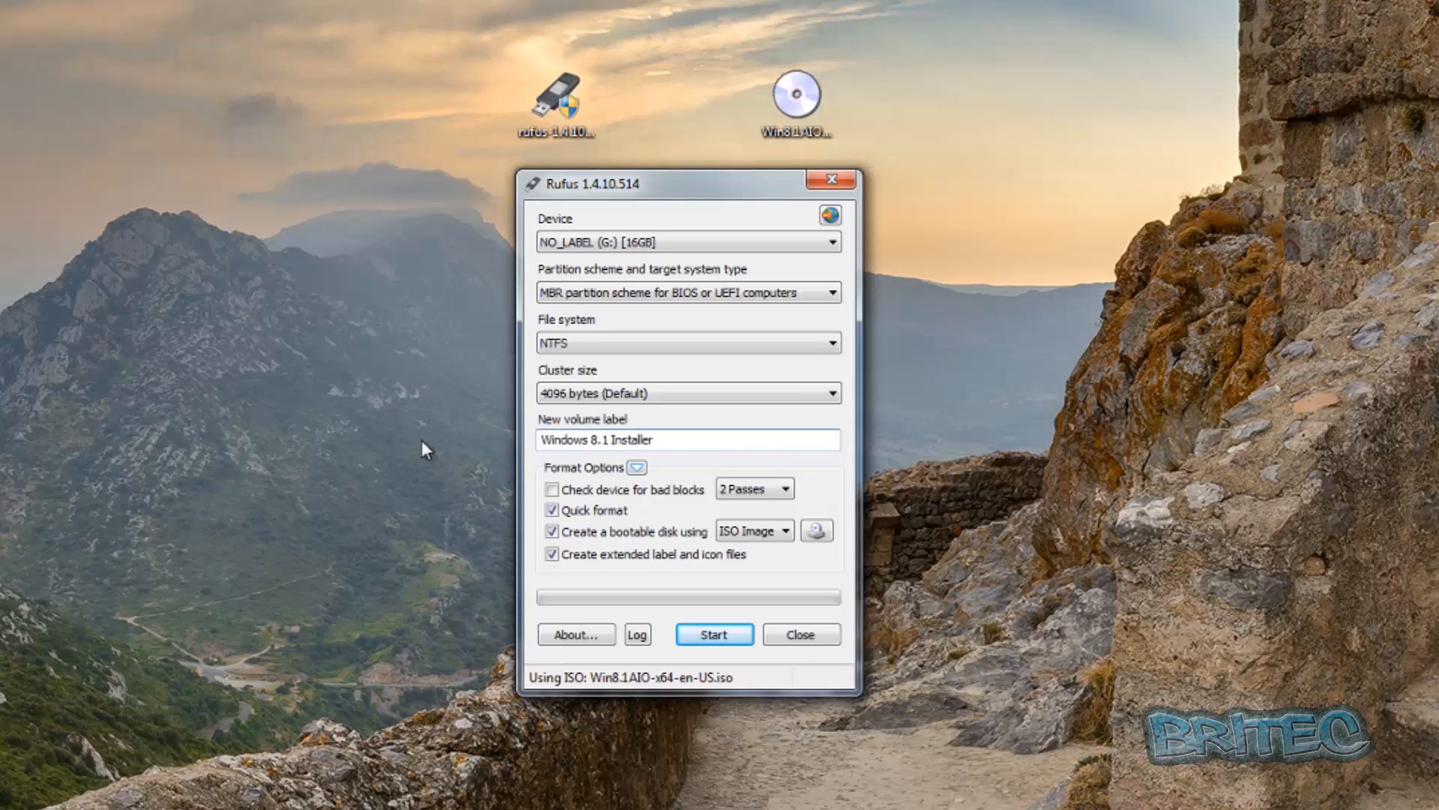
mouse_move(647, 347)
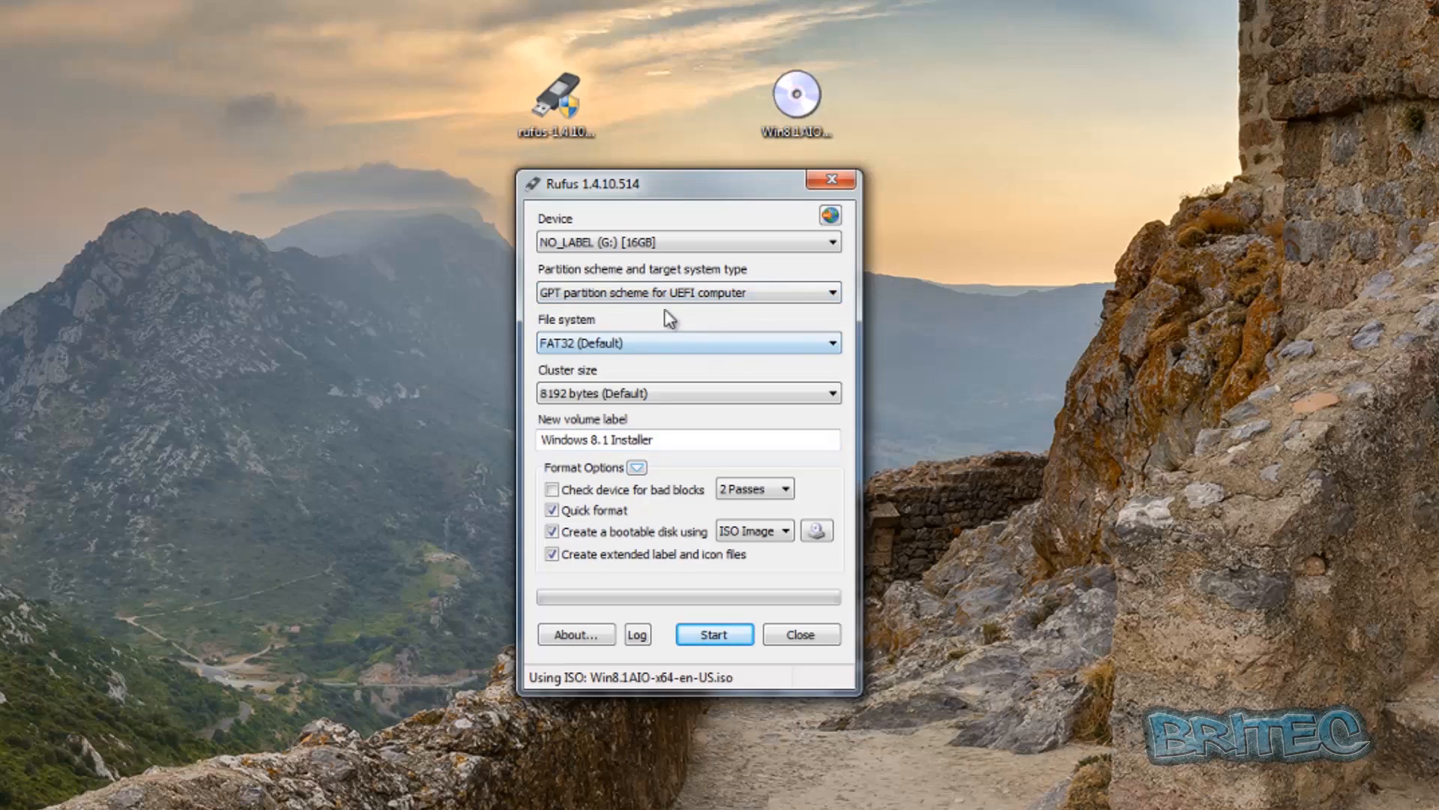
mouse_move(693, 348)
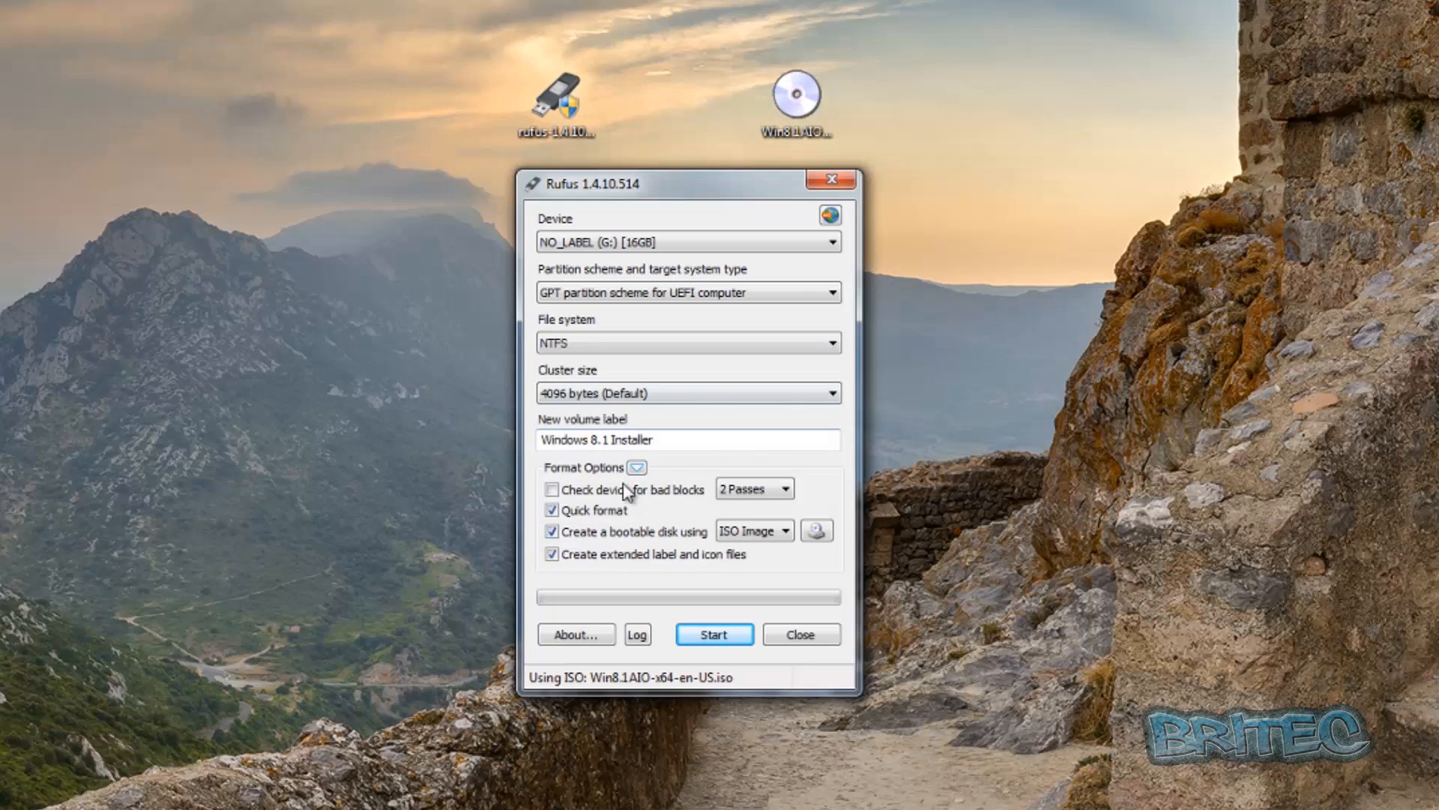
mouse_move(613, 663)
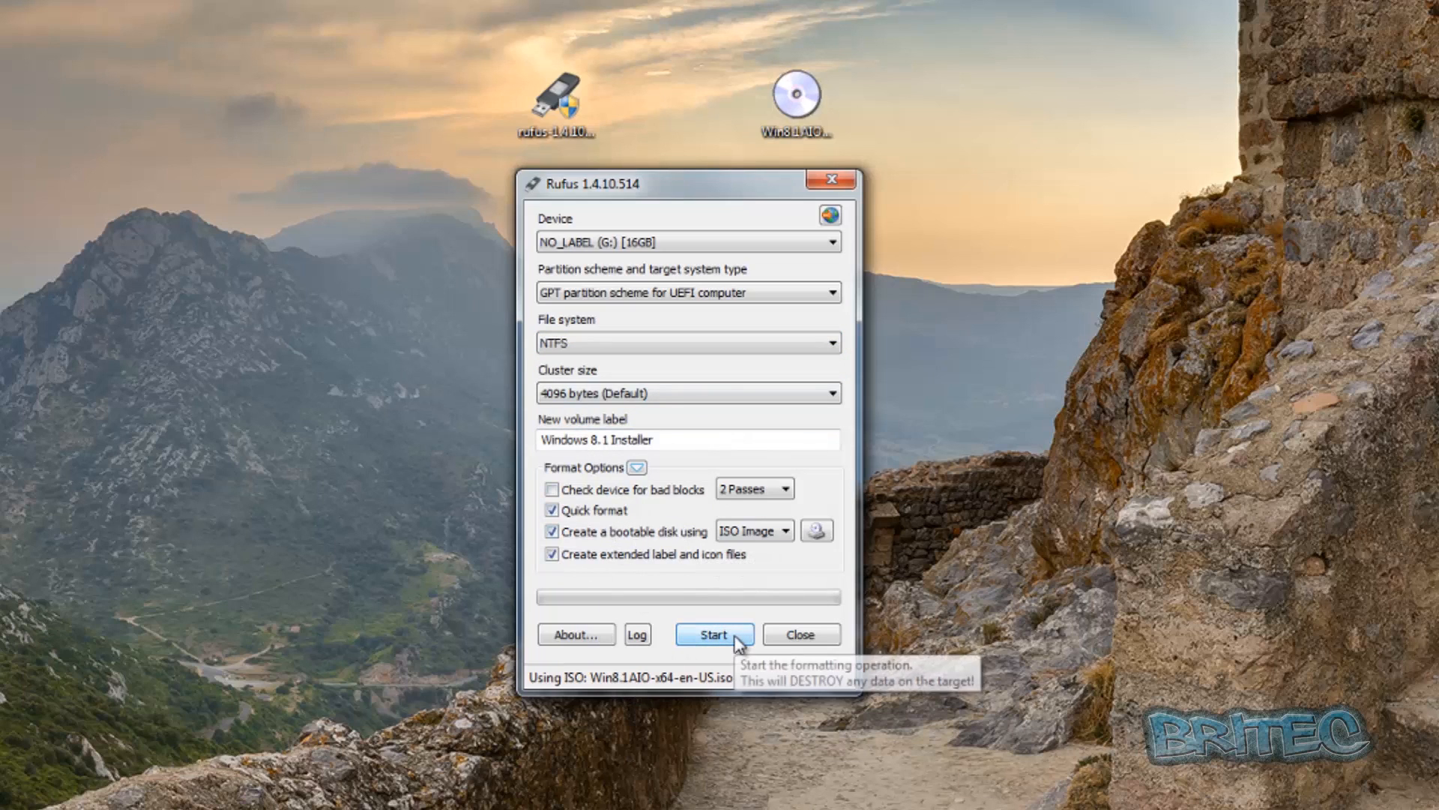
Start writing the image to the drive and confirm the data-destruction warning.
left_click(714, 635)
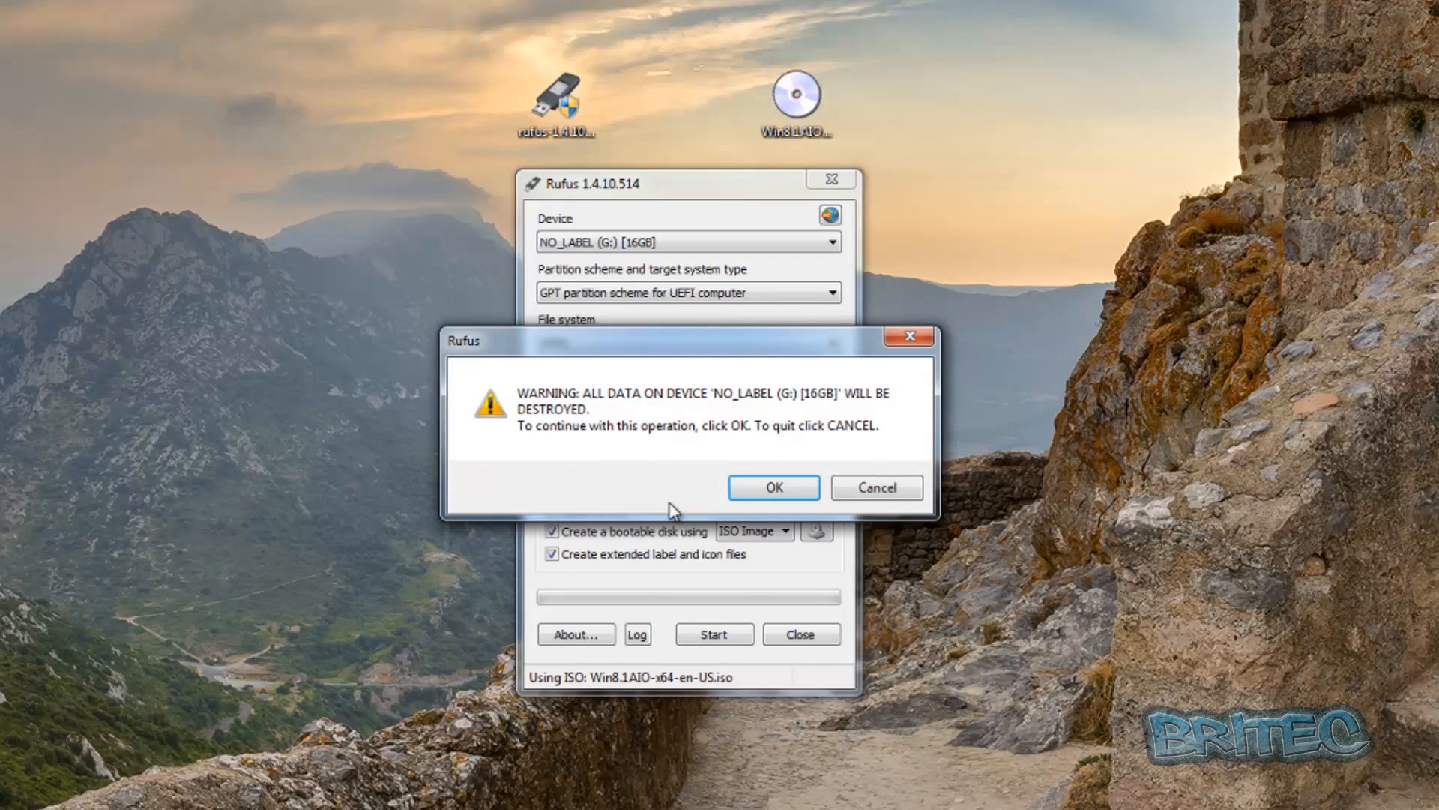
mouse_move(703, 470)
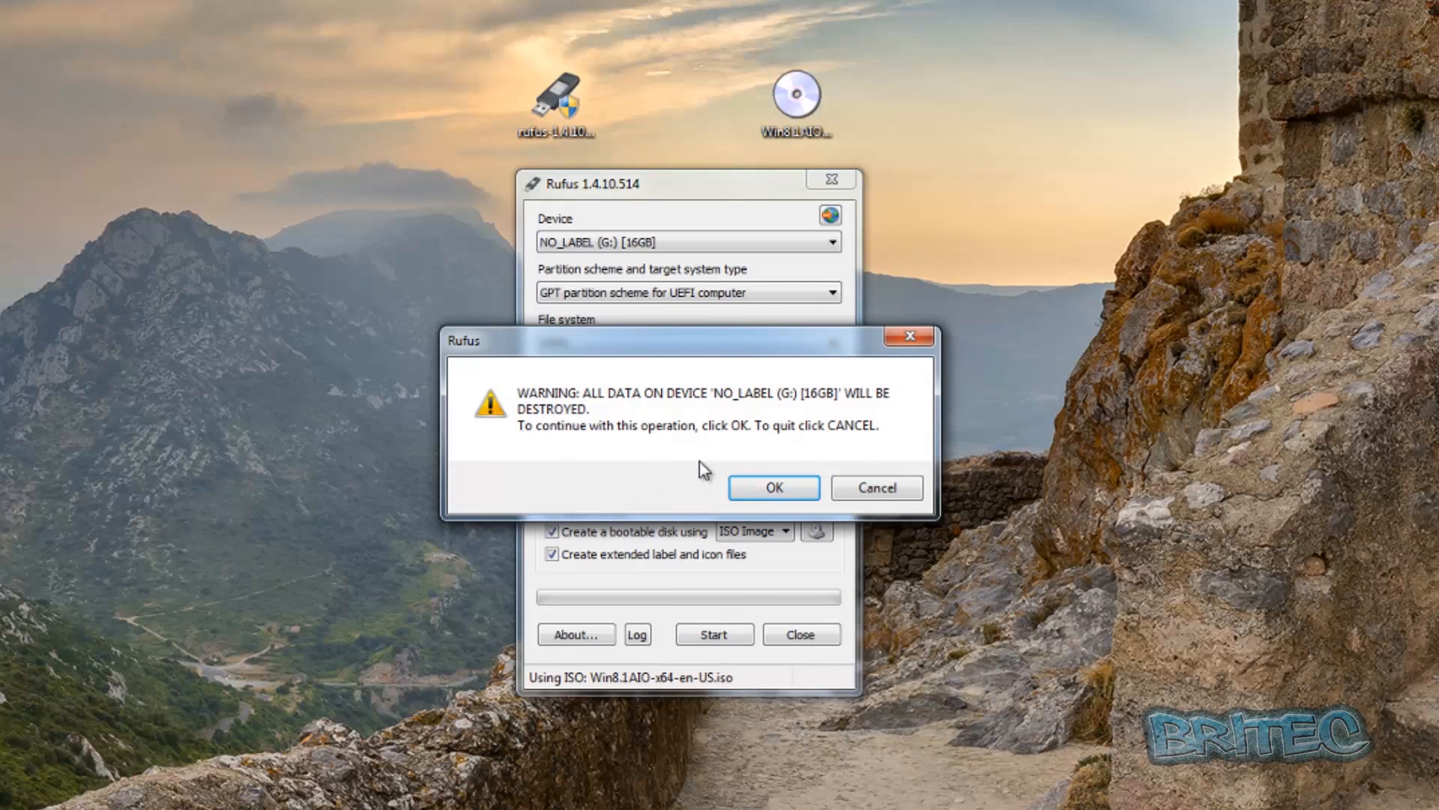
mouse_move(678, 471)
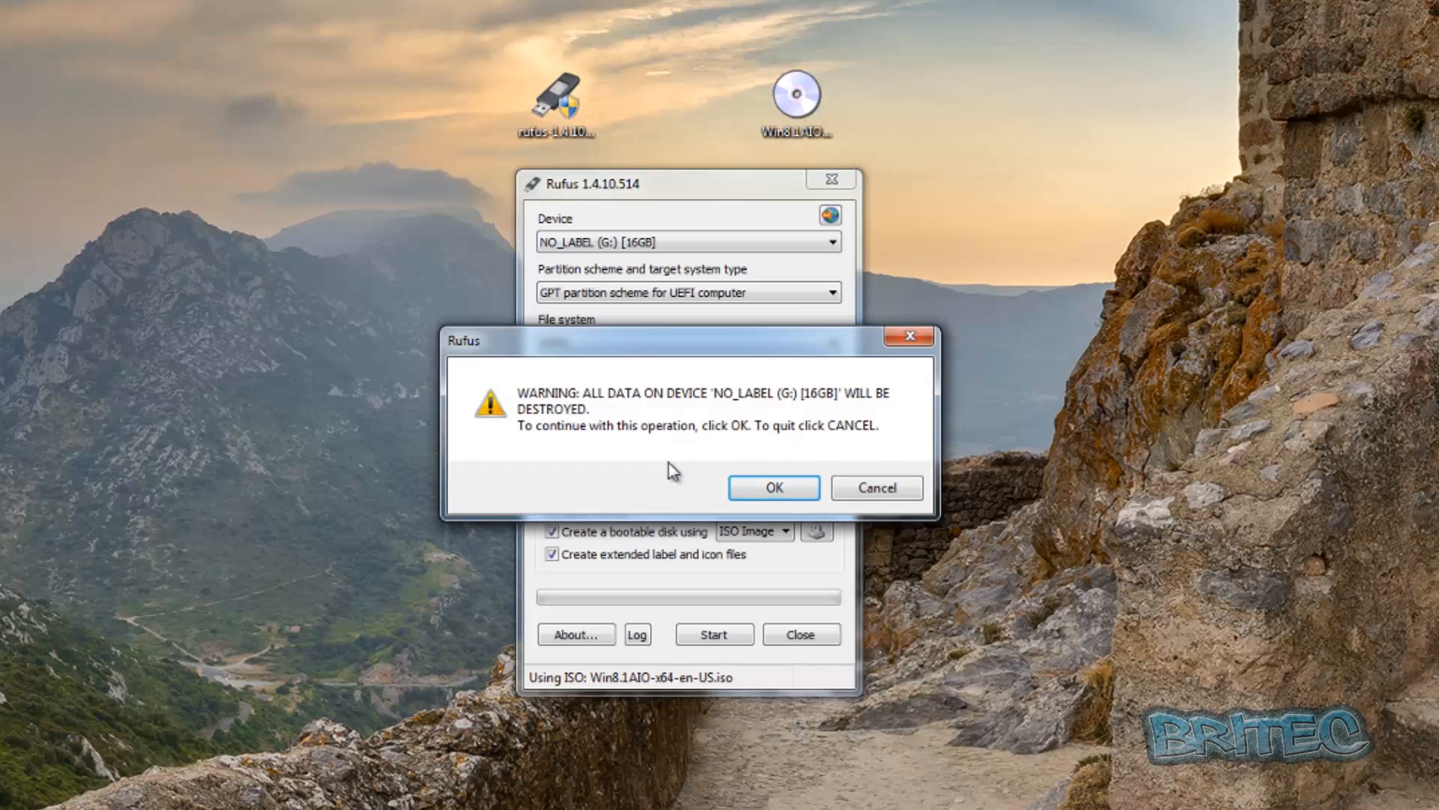
mouse_move(723, 460)
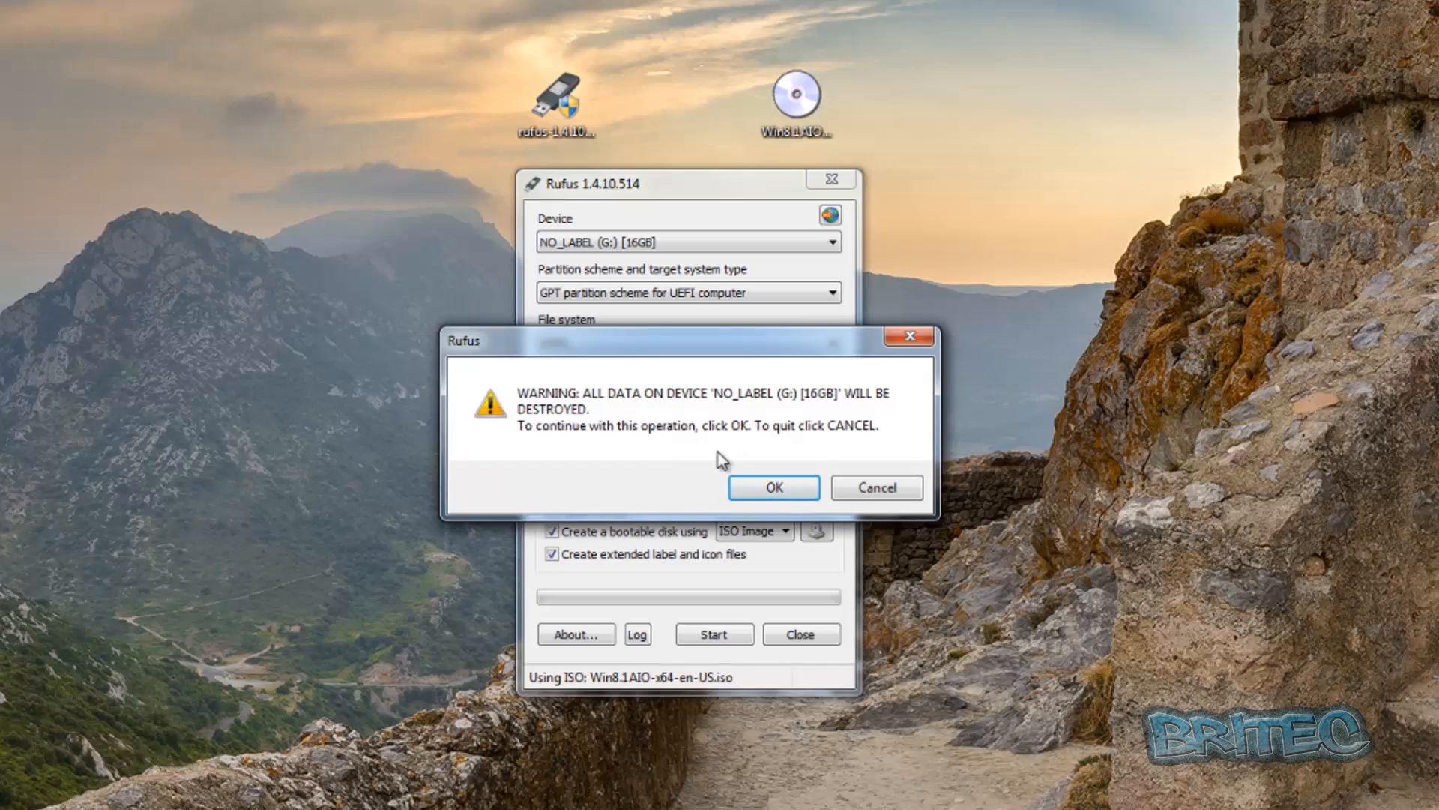
mouse_move(555, 441)
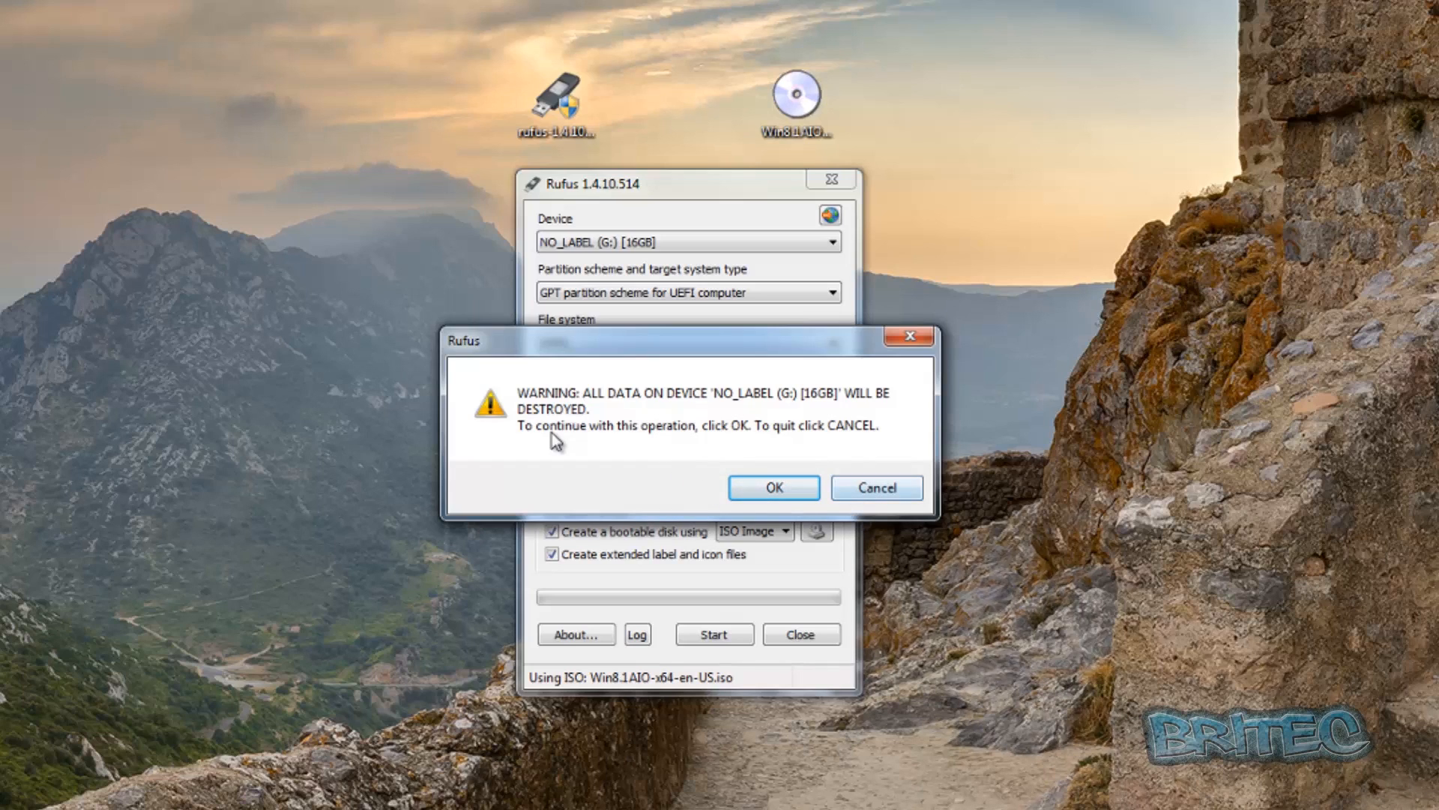
mouse_move(773, 488)
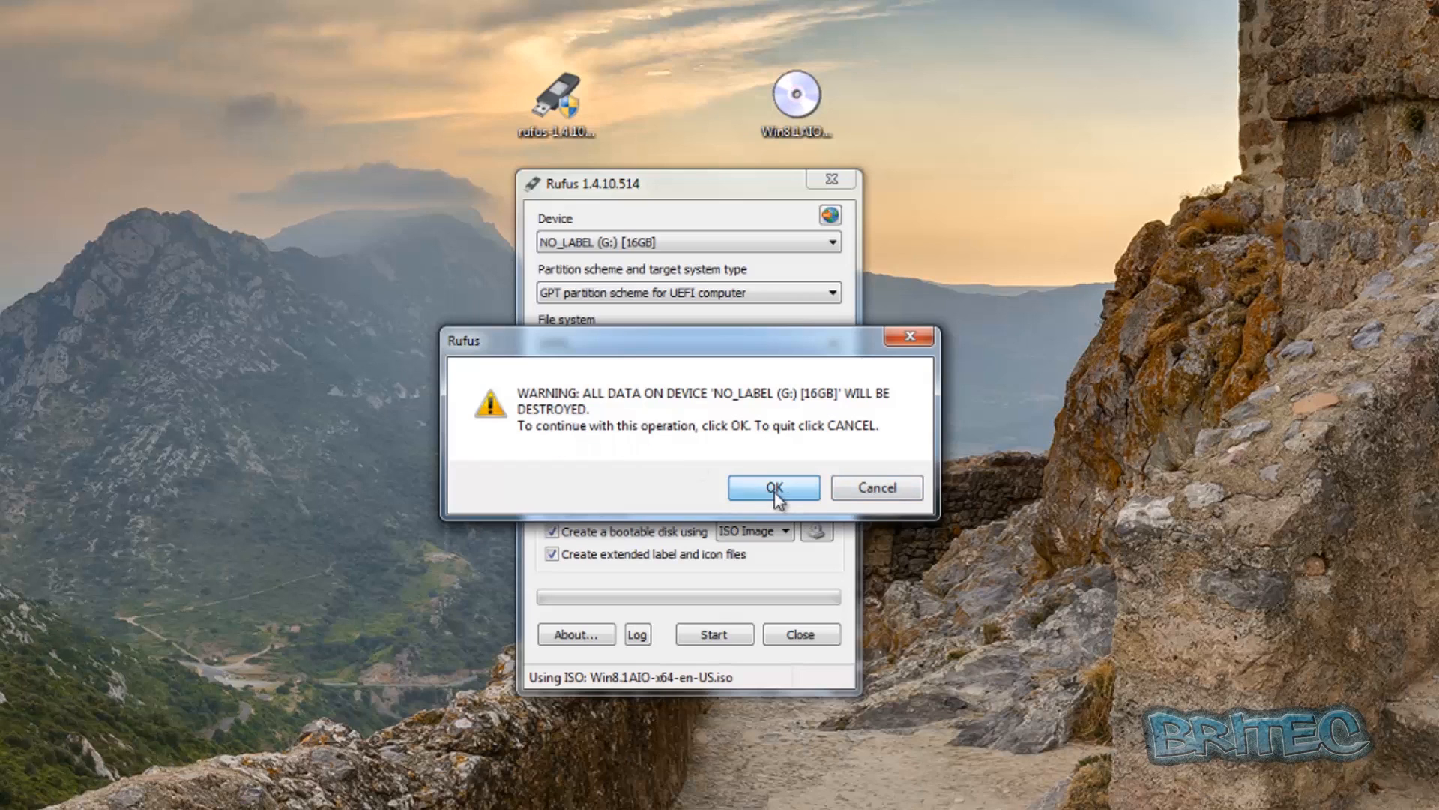
left_click(772, 487)
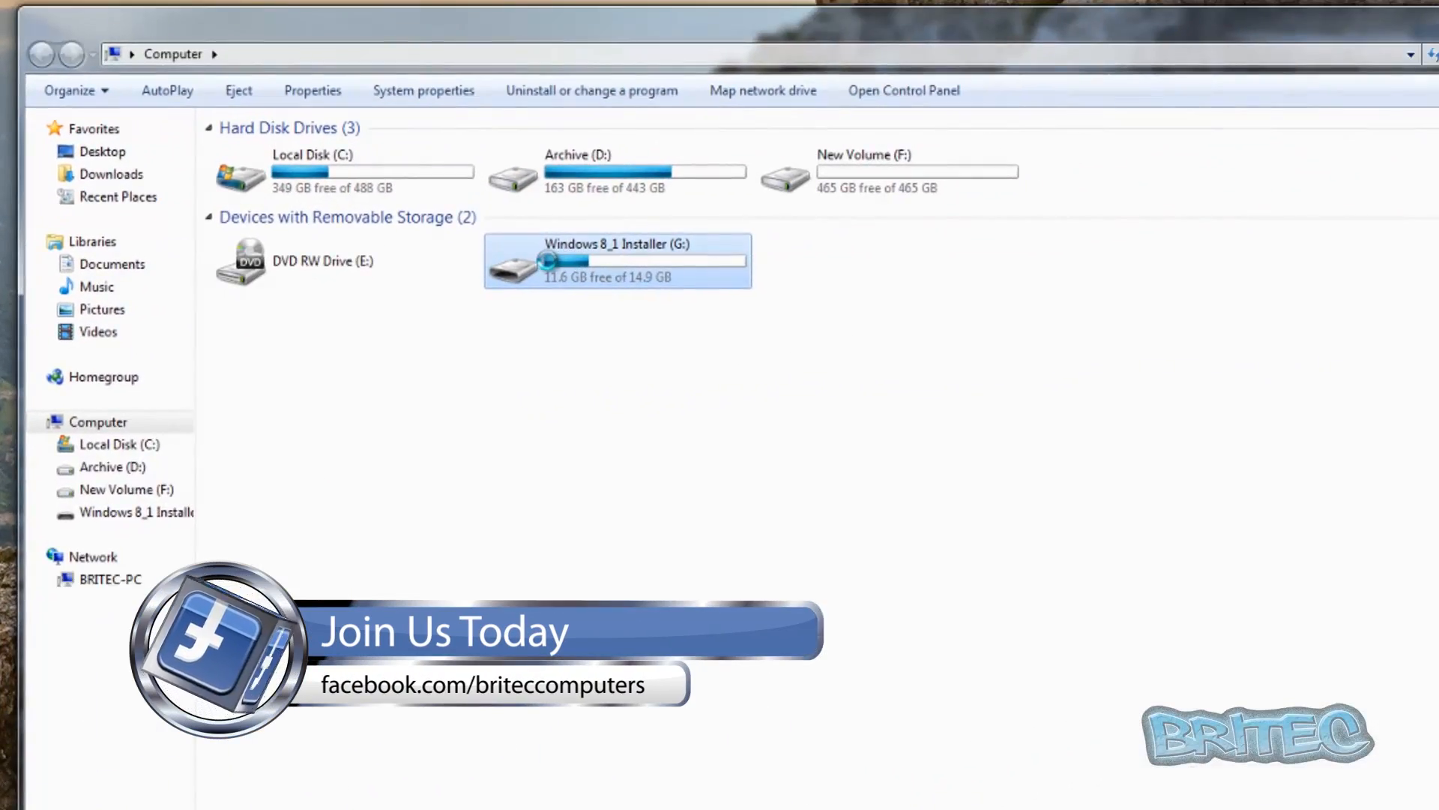
Open the Windows 8_1 Installer (G:) drive to view its boot, efi, sources and setup files.
double_click(617, 261)
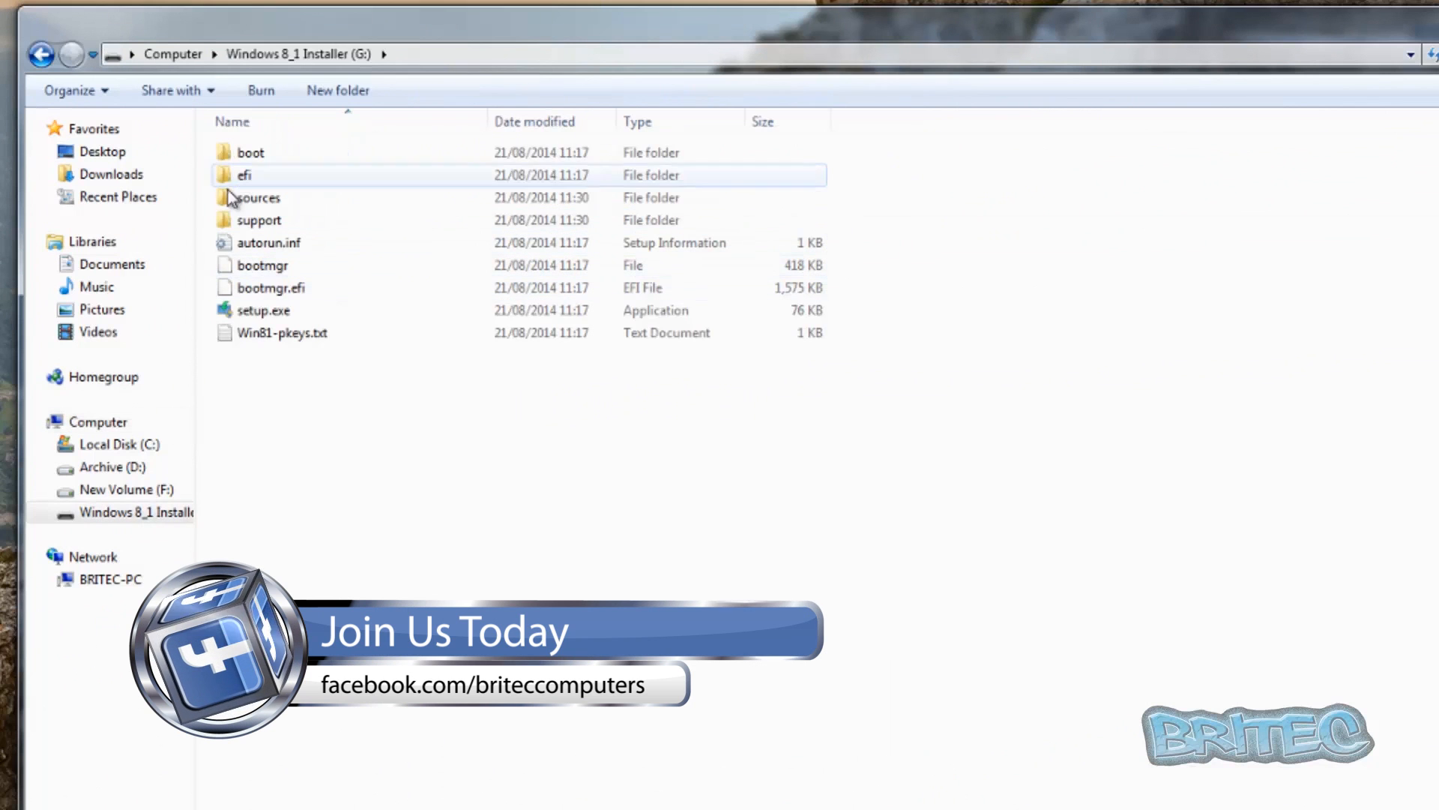